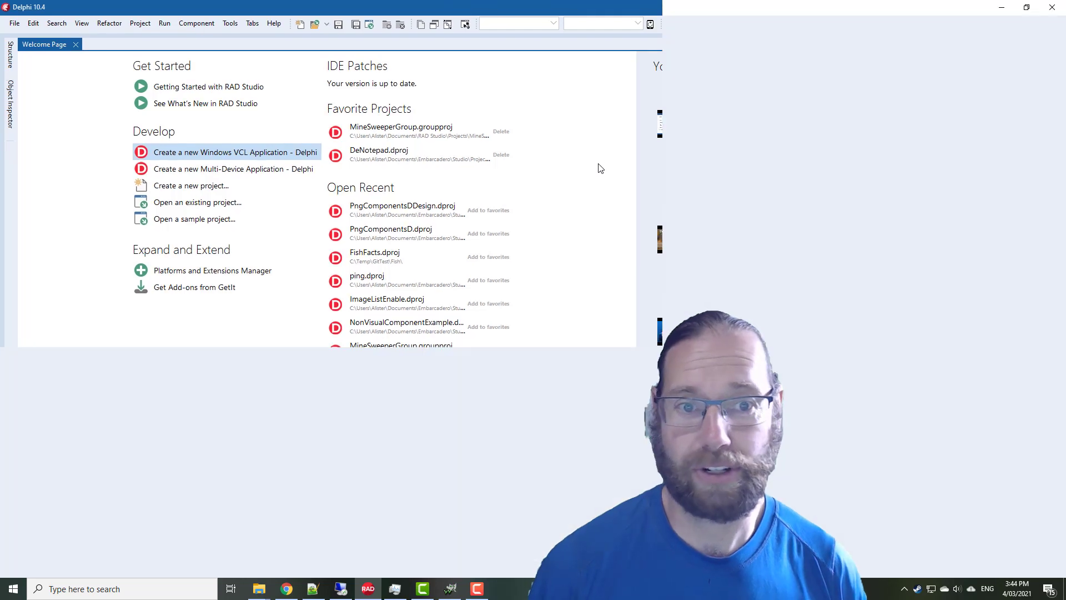
Create a new Windows VCL Application and place a TSpeedButton on Form21
click(234, 152)
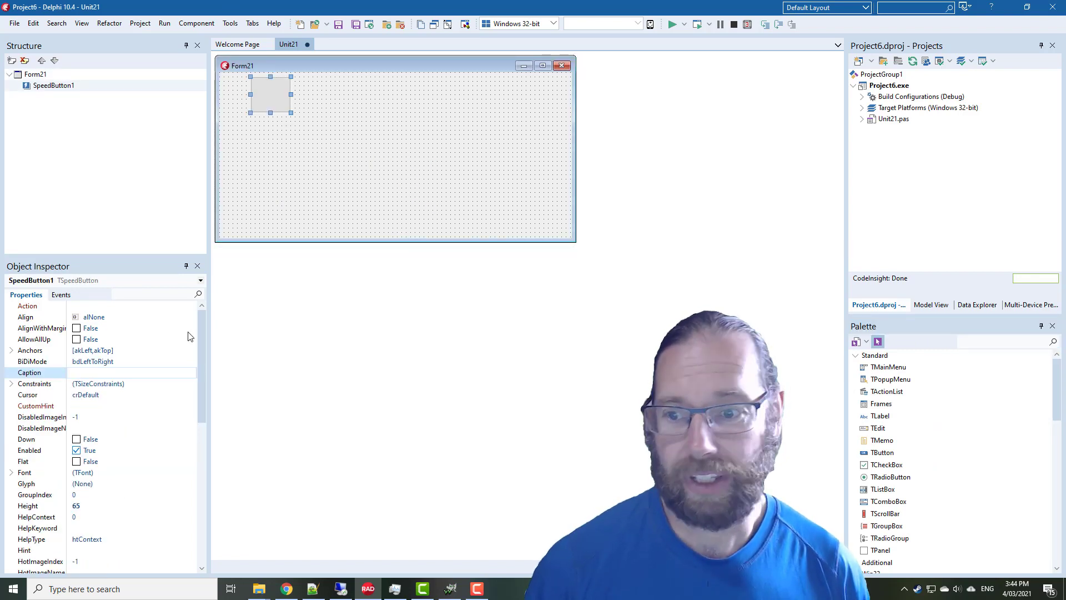
Load all_48.bmp through the Picture Editor as SpeedButton1's green check glyph
click(102, 483)
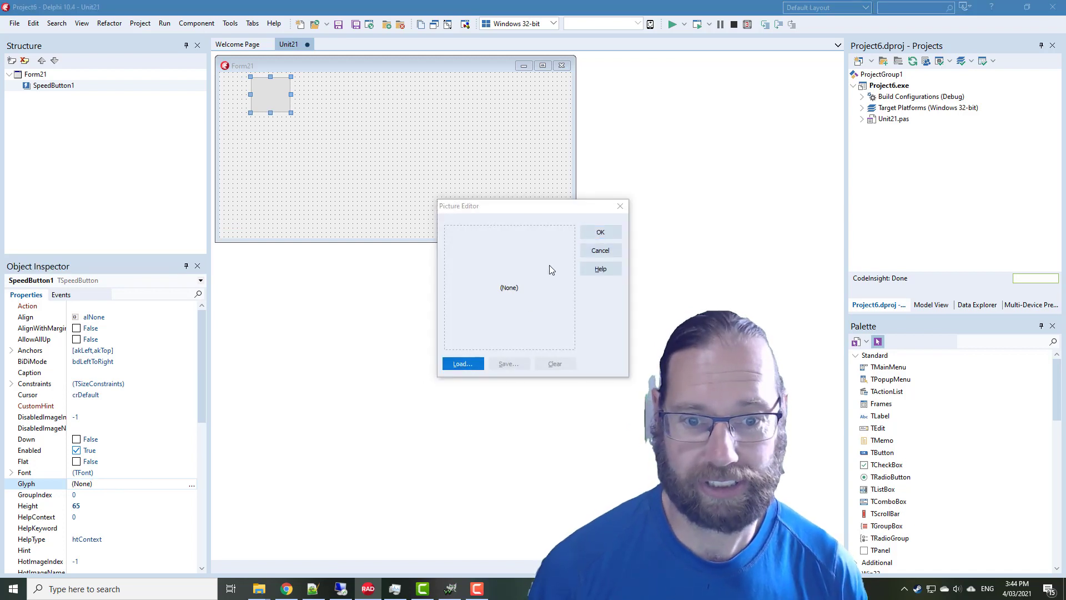
click(462, 363)
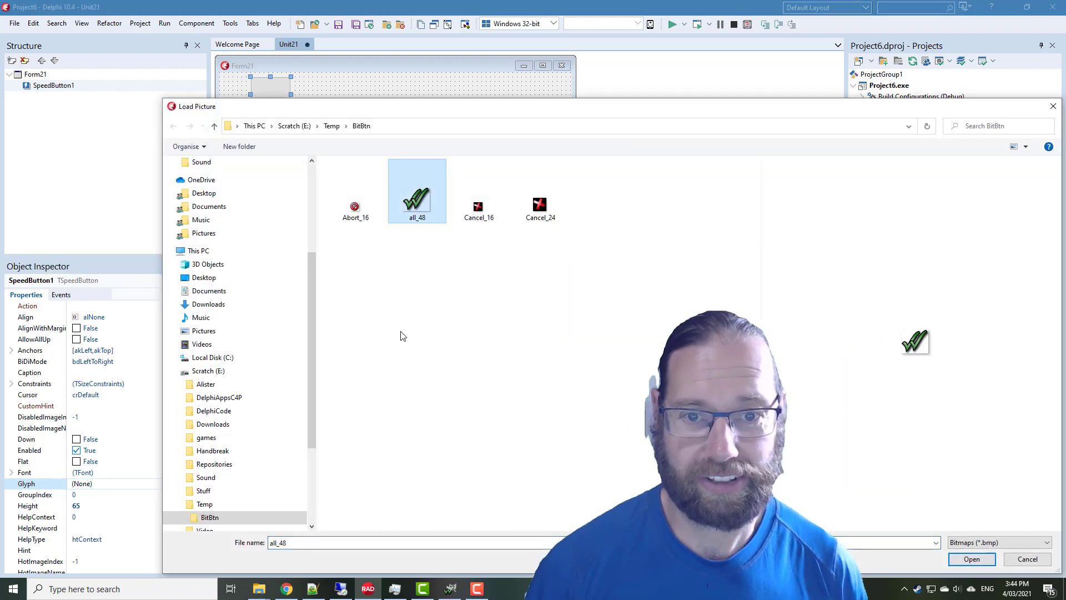
mouse_move(405, 208)
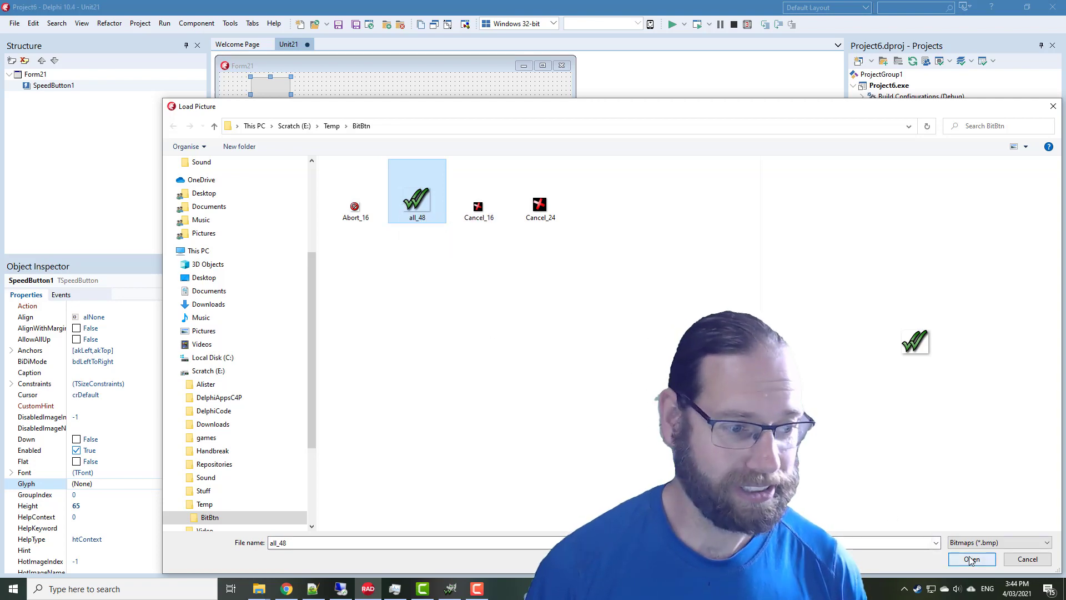
click(972, 558)
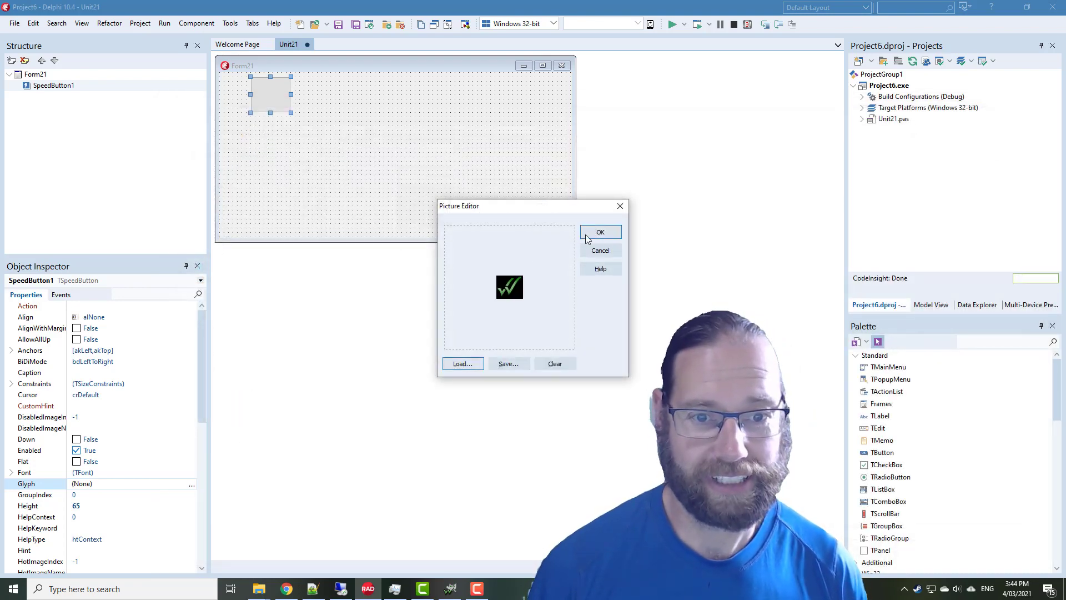
click(599, 232)
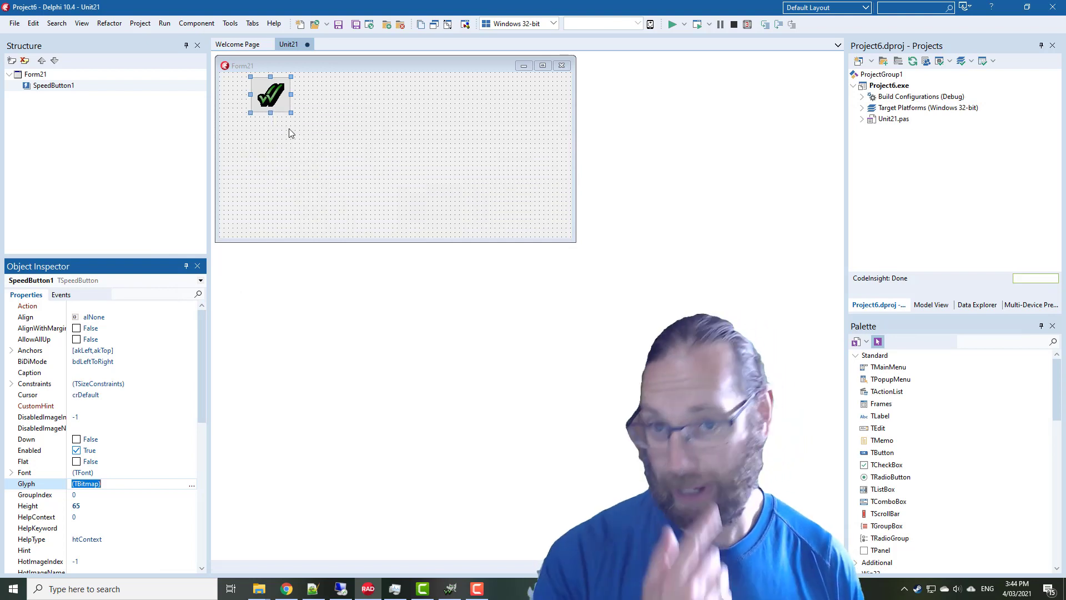
mouse_move(290, 92)
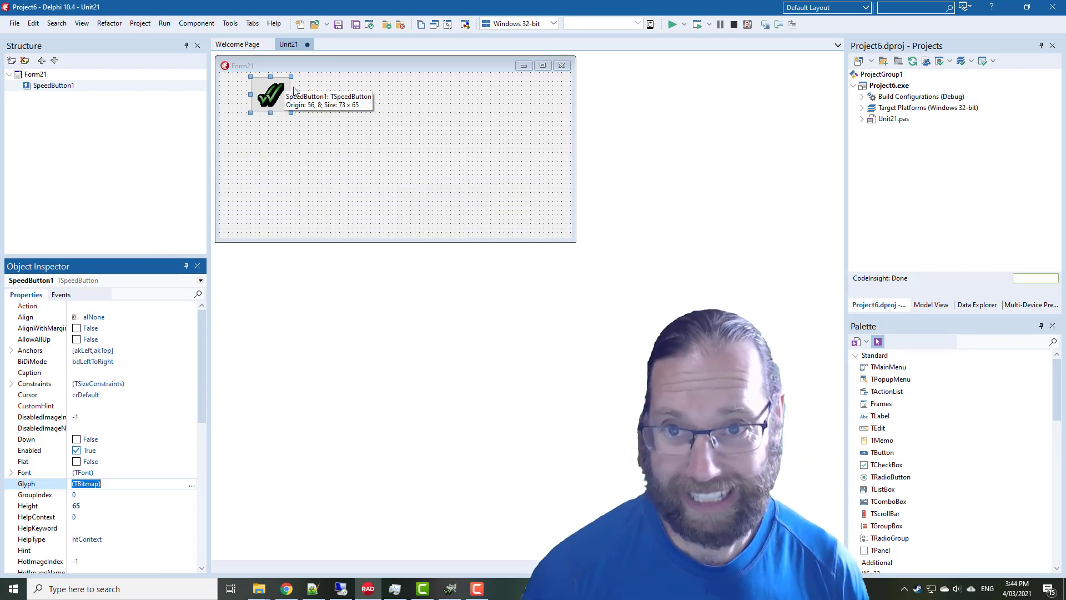
mouse_move(333, 141)
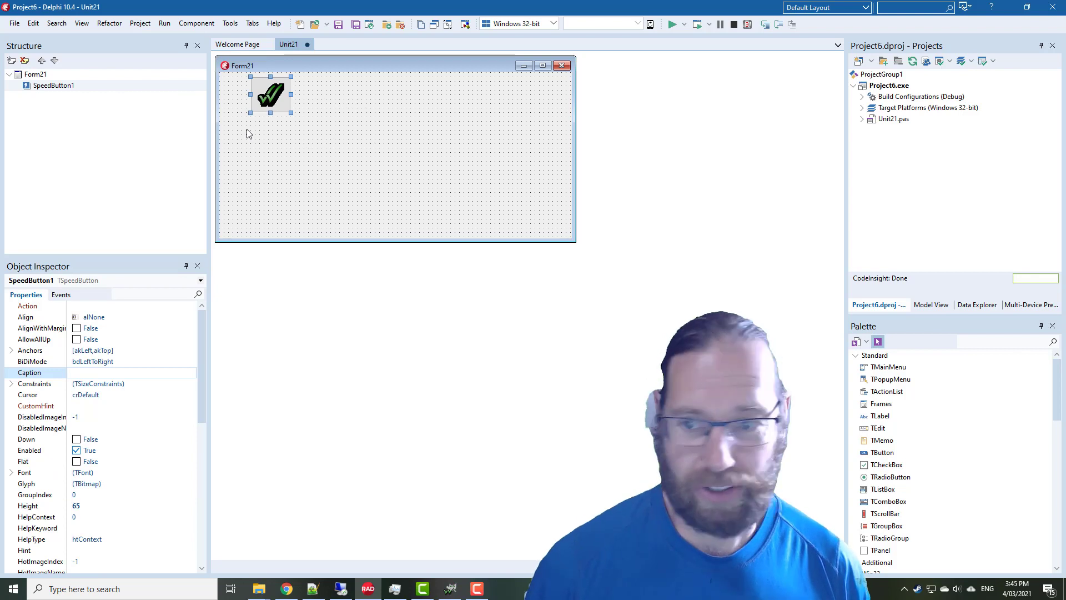
scroll(down, 3)
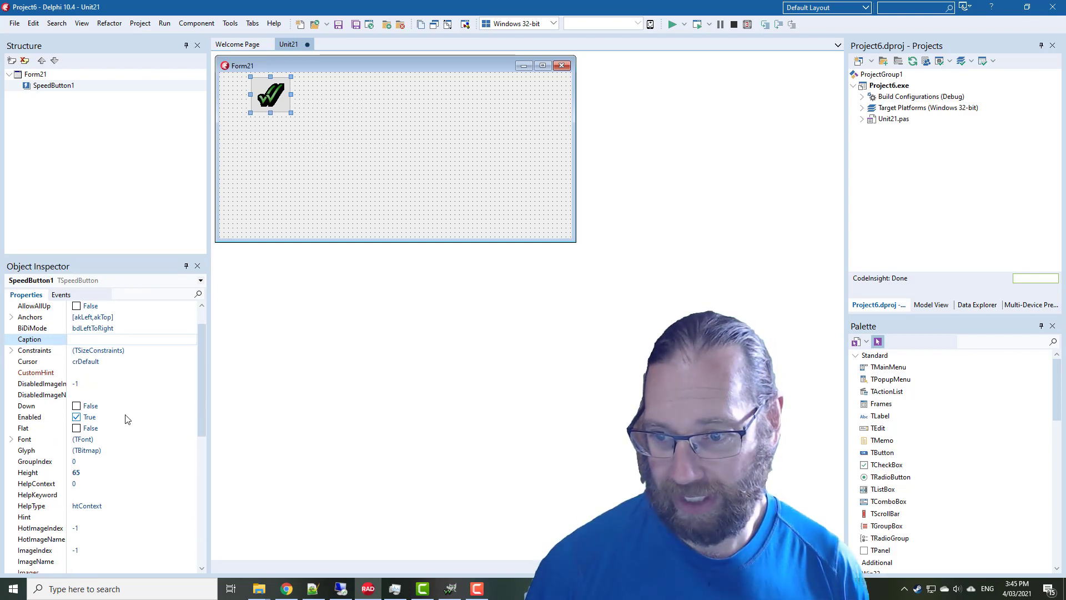
Clear SpeedButton1's glyph and drop a TImageList found by searching the Palette
click(192, 450)
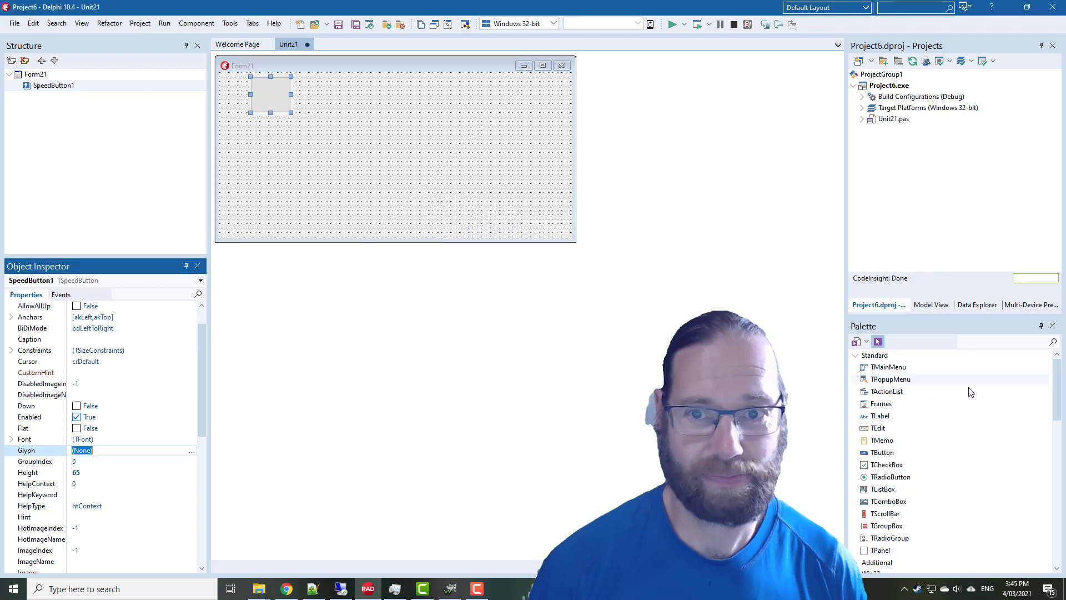
text(ima)
text(48)
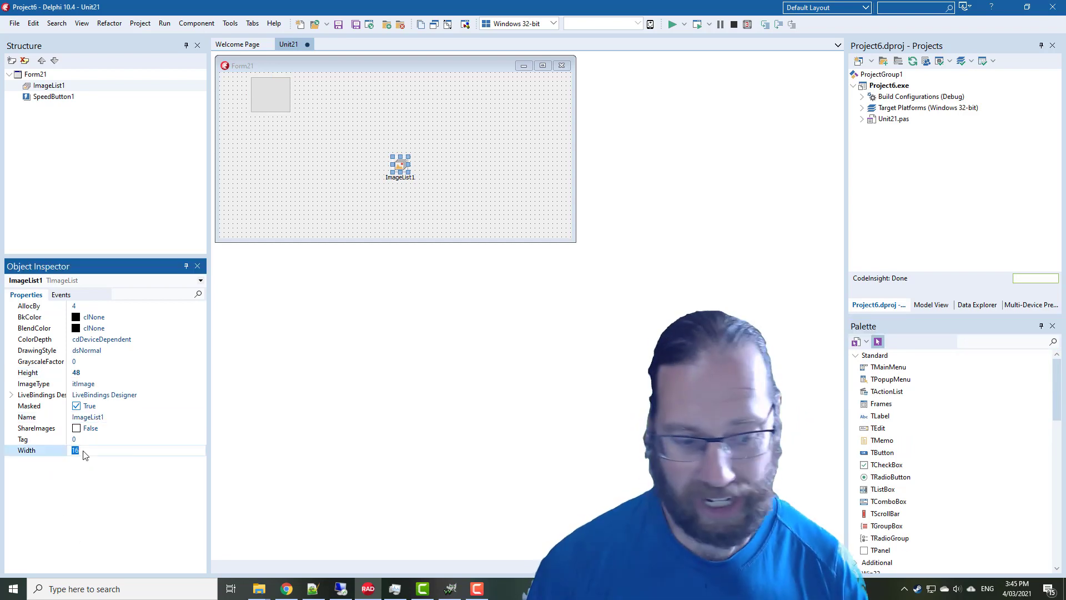
Make ImageList1 cd32Bit with grayscale factor 255 and 0, then add a TActionList
click(102, 338)
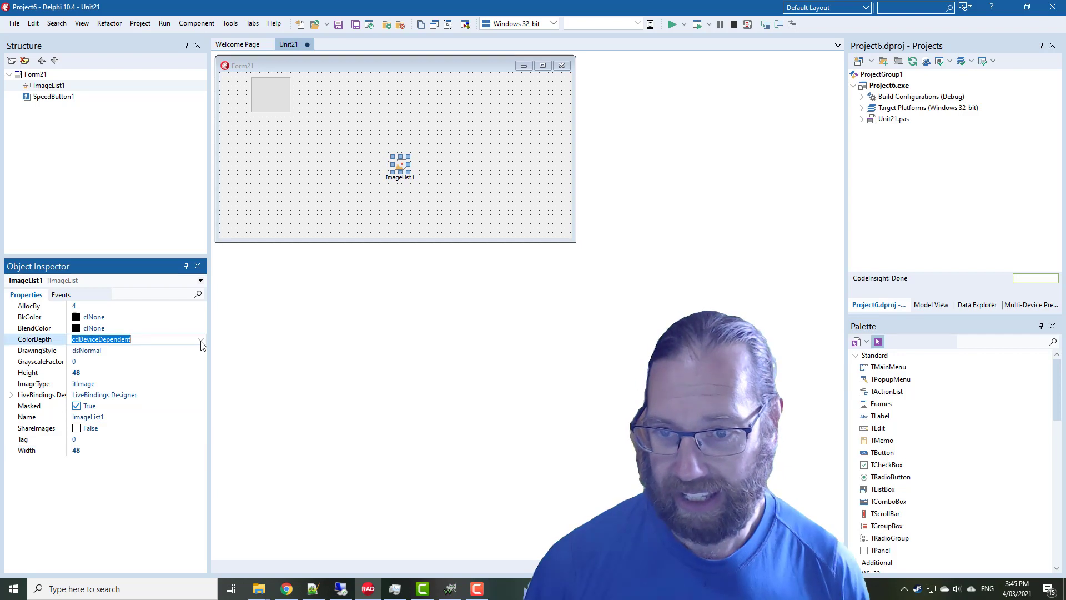
click(201, 340)
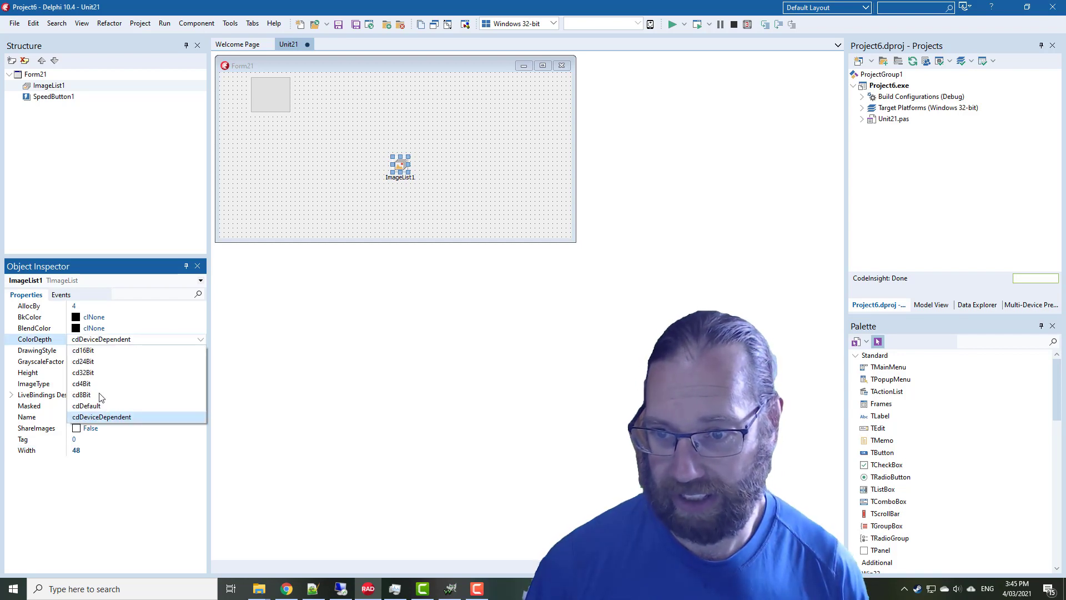
click(84, 372)
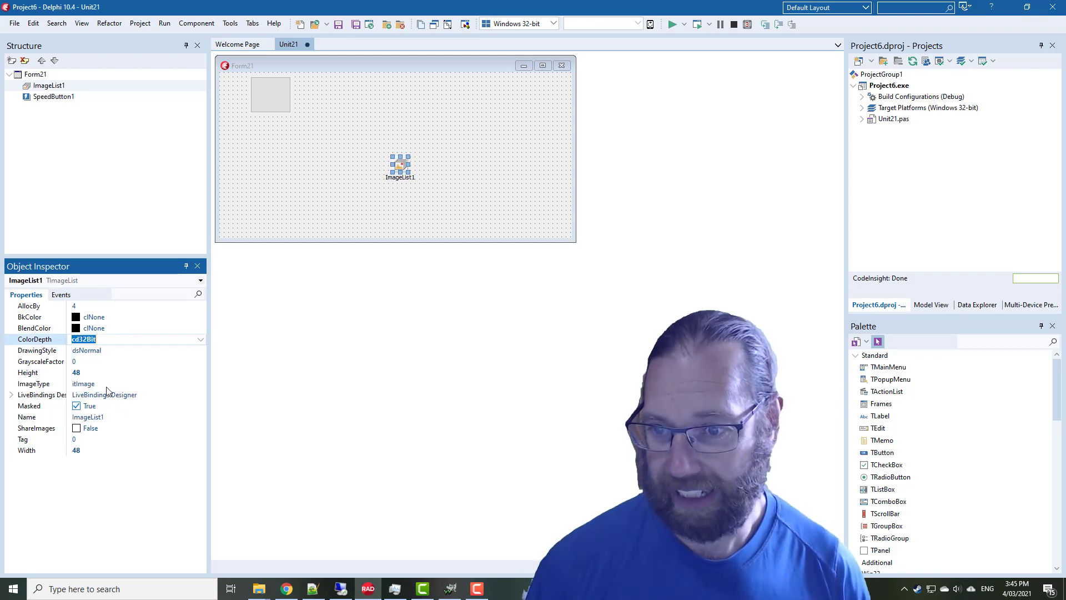
click(38, 361)
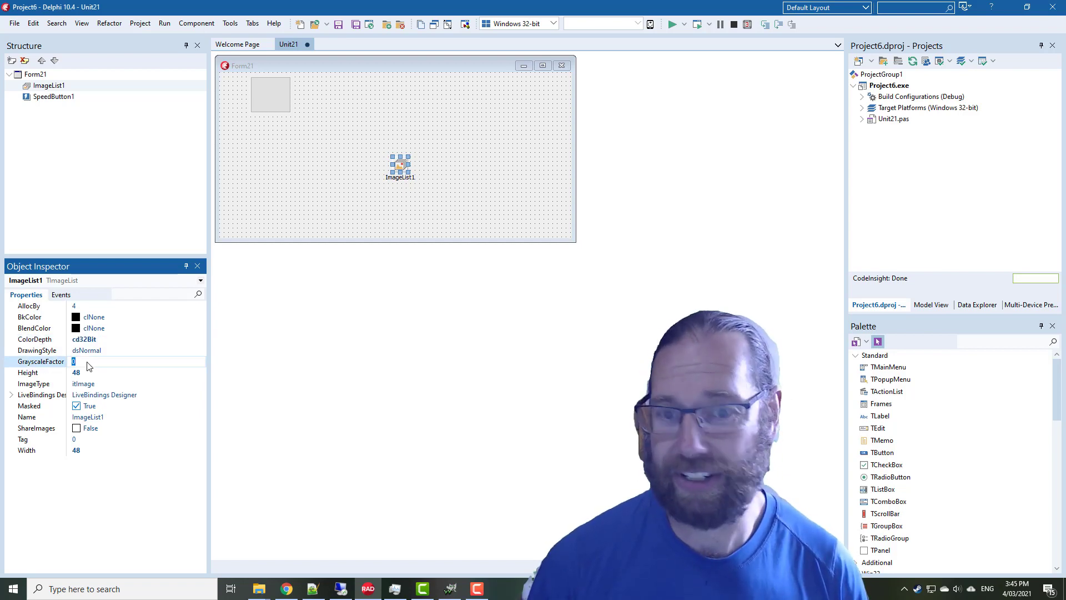
text(255)
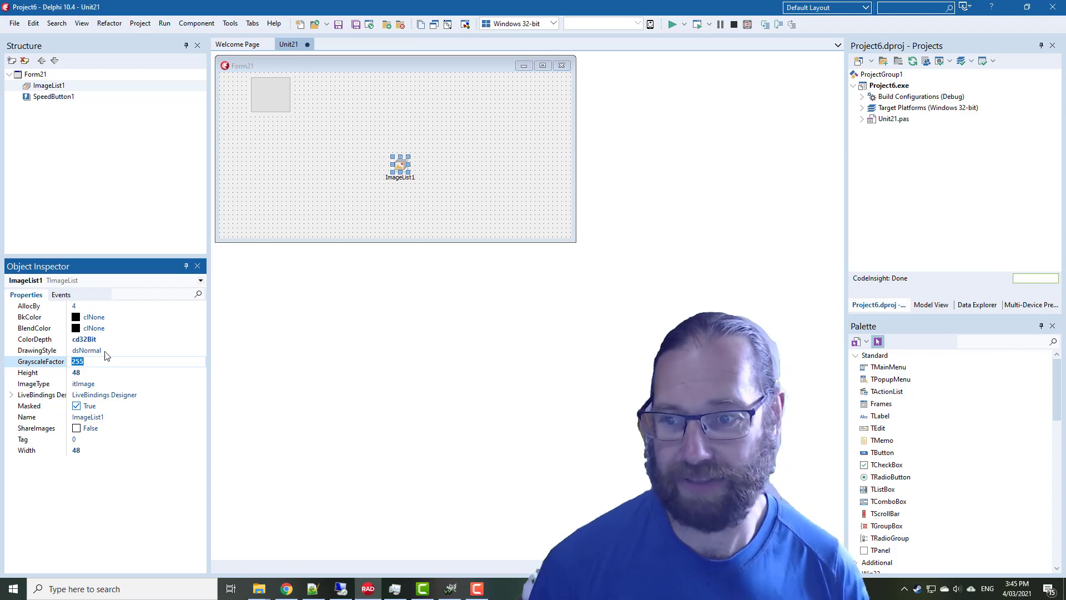
text(0)
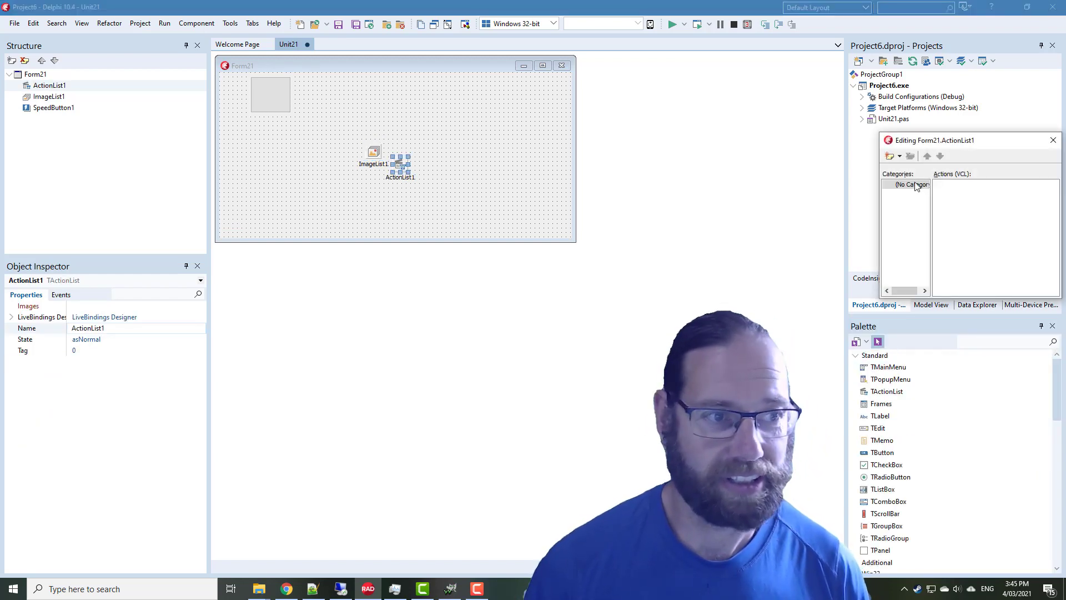
Add a new Action1 to ActionList1 and set its Images to ImageList1
click(888, 155)
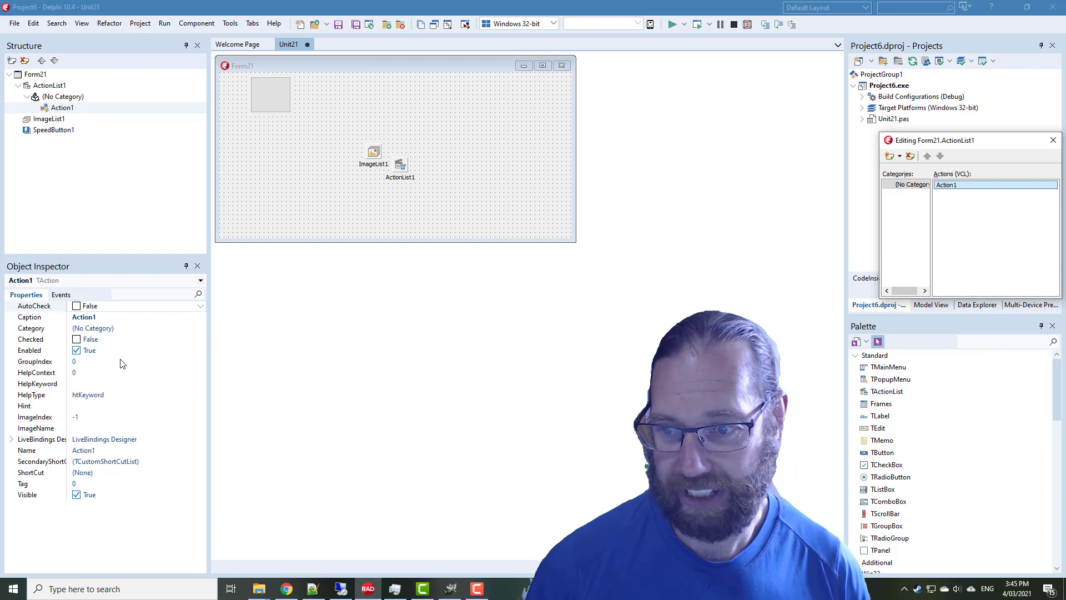
click(401, 163)
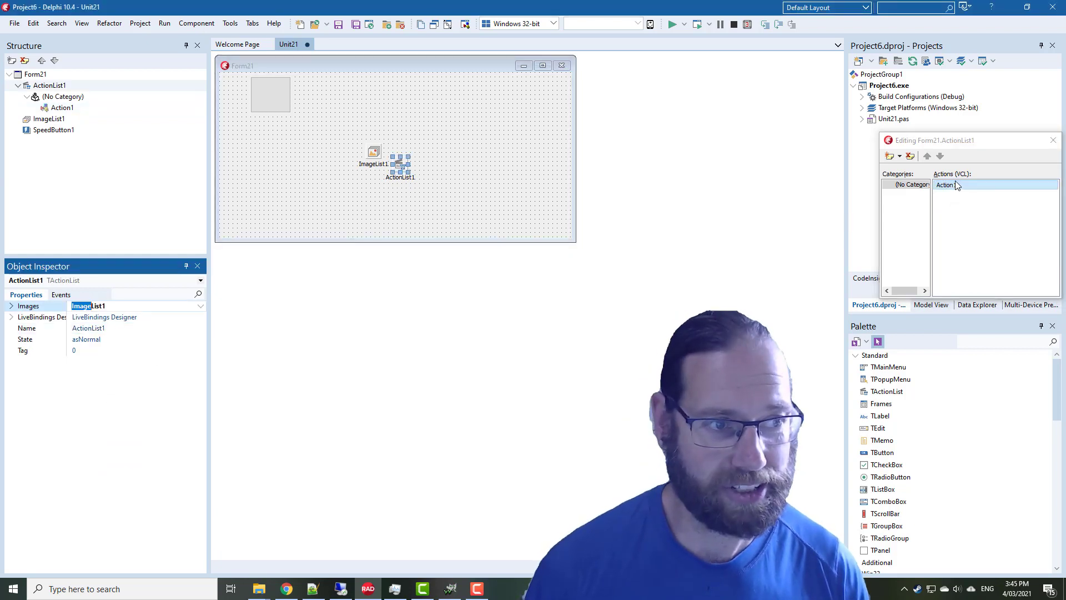
click(944, 184)
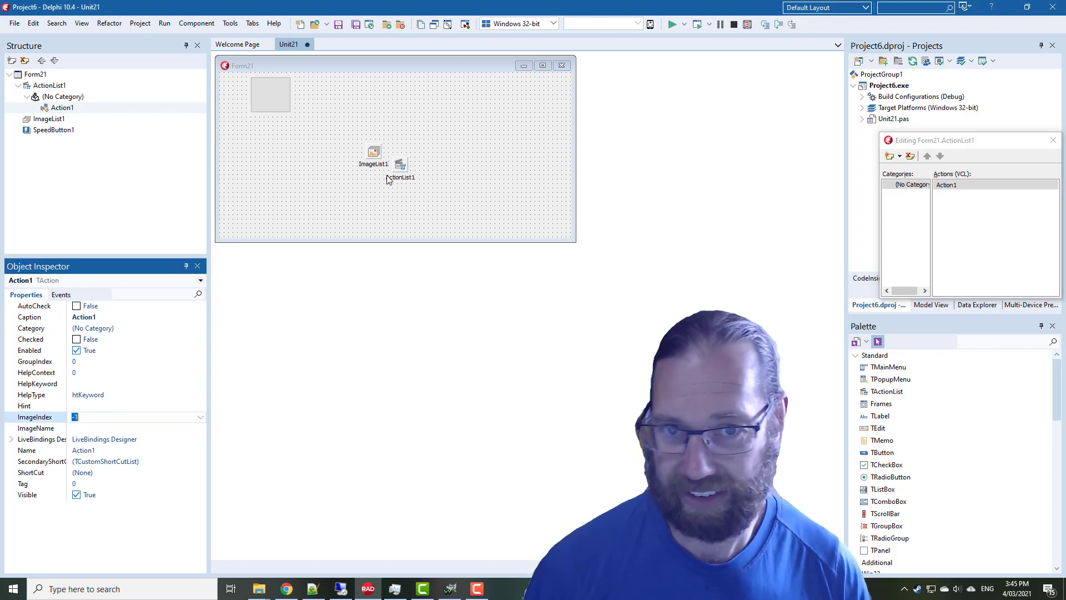
Add the all_48 check image to ImageList1 and assign it to Action1 as ImageIndex 0
double_click(373, 155)
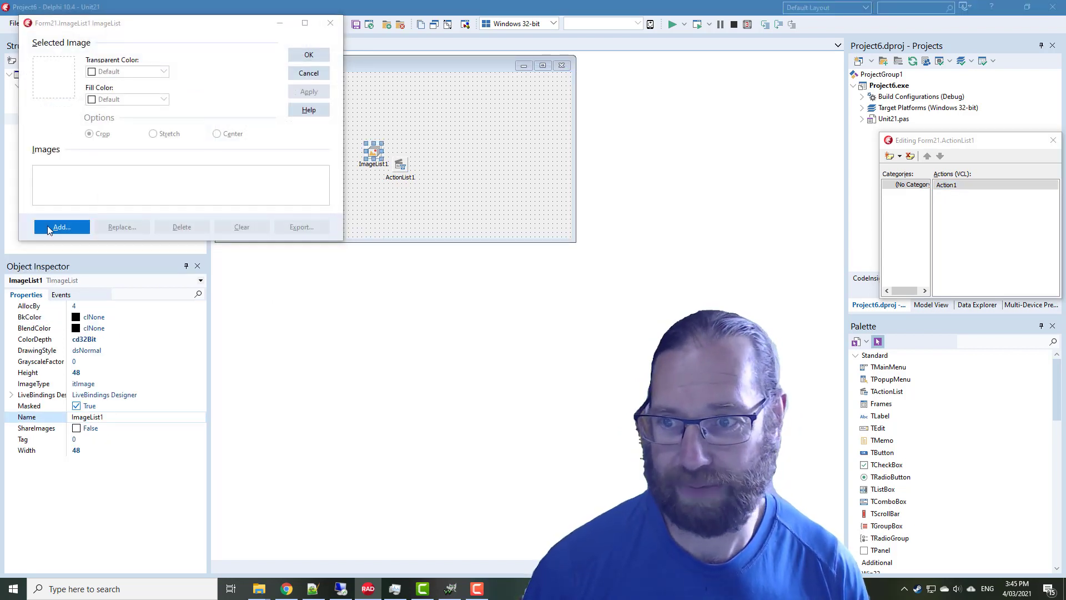
click(61, 226)
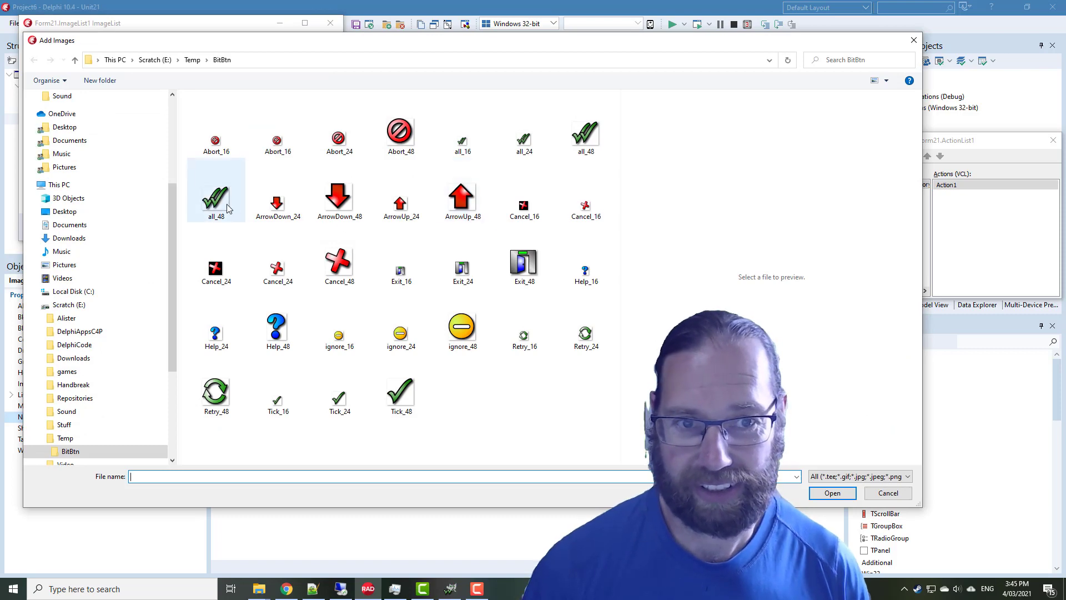
click(832, 492)
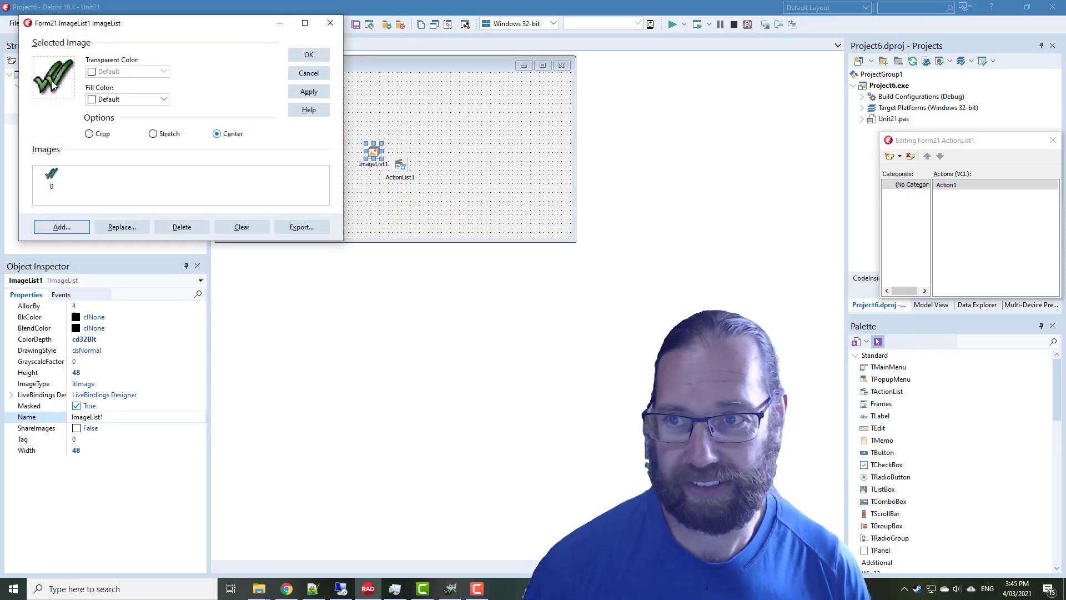
click(308, 55)
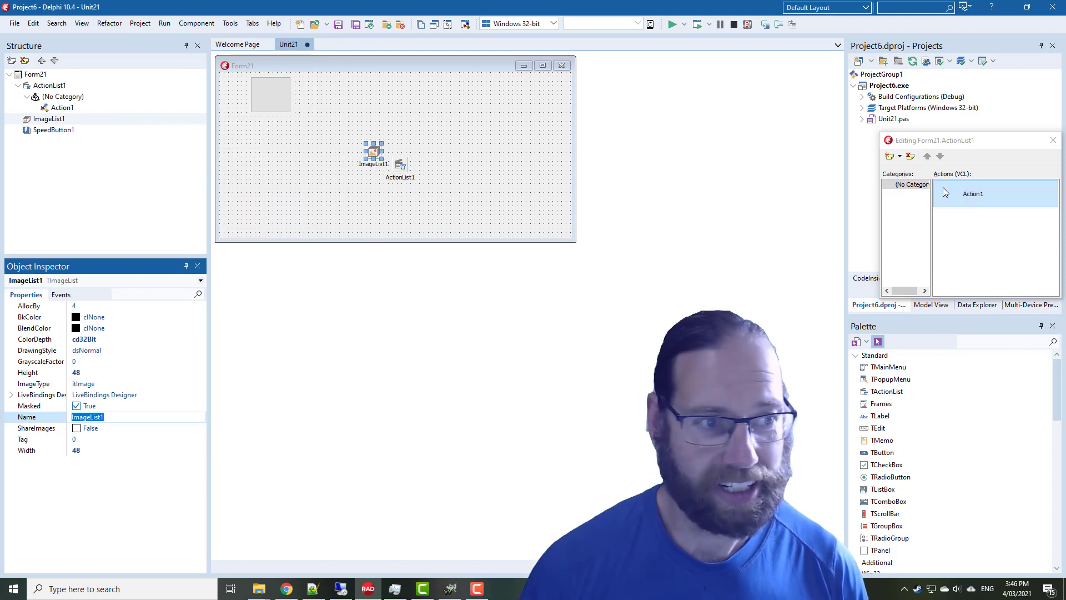
click(973, 193)
text(0)
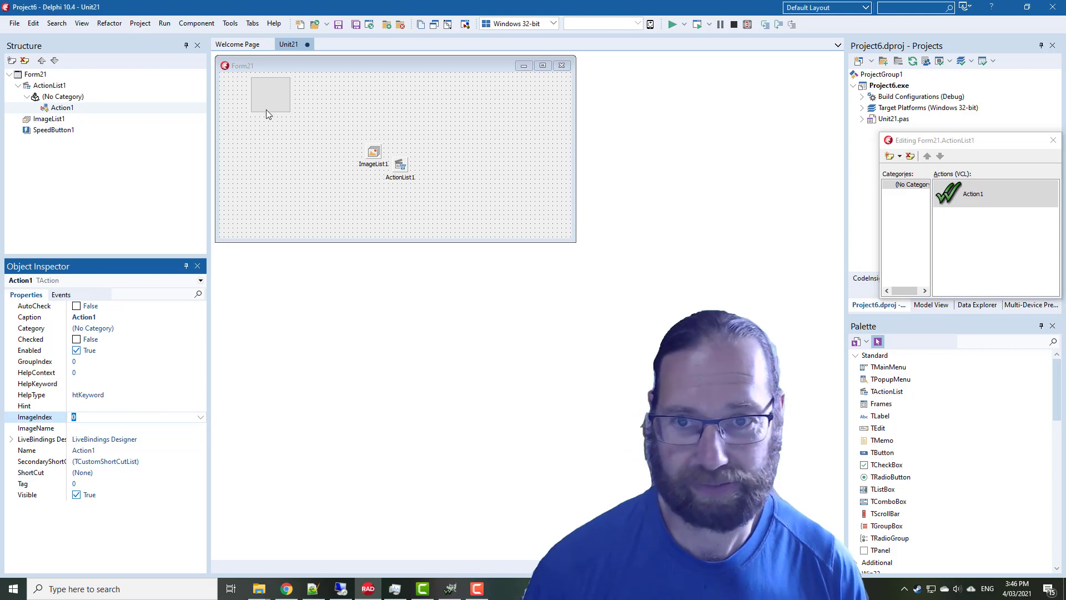
Set SpeedButton1's Action to Action1 and drop a standard Button1 from the Palette
click(270, 94)
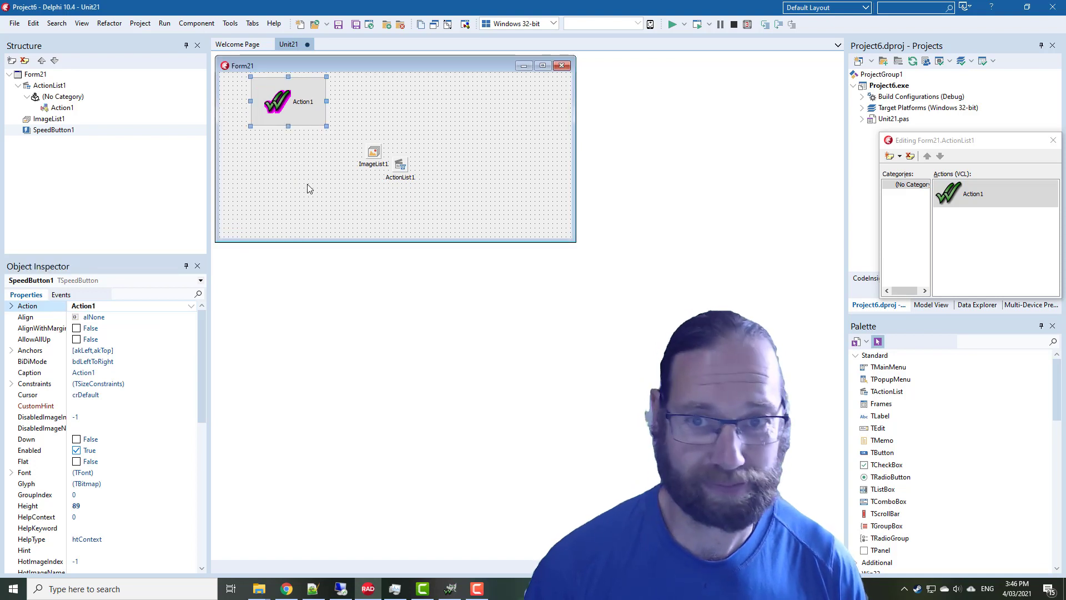
mouse_move(292, 162)
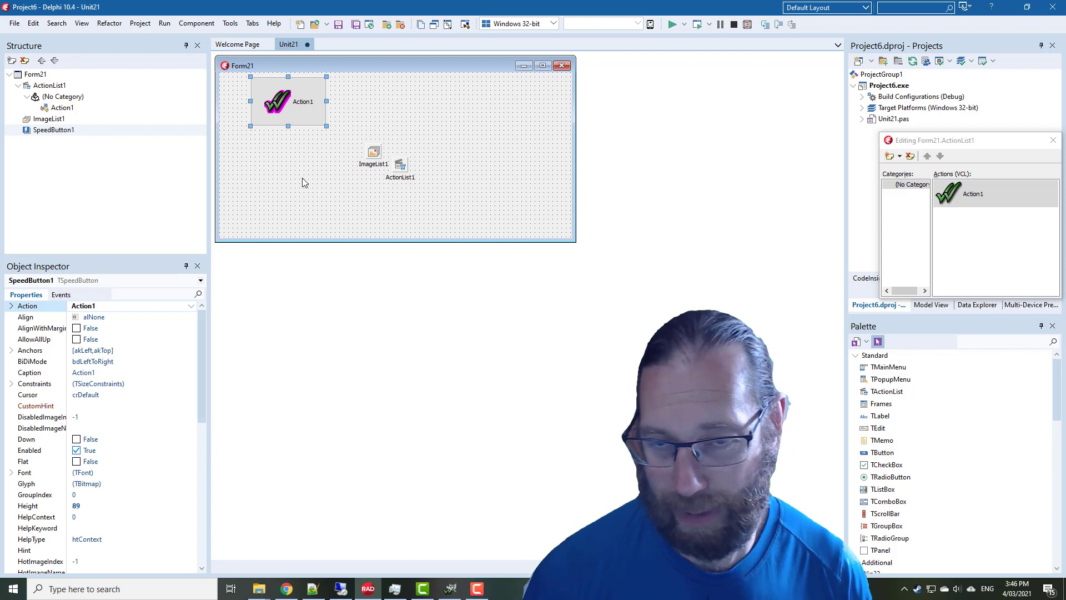
mouse_move(286, 110)
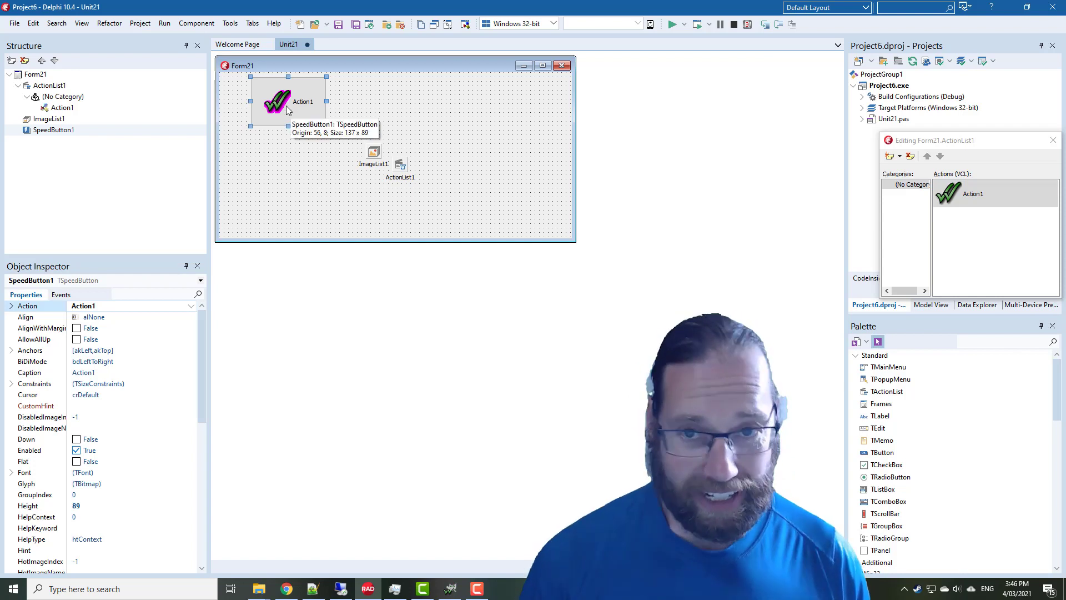
text(button)
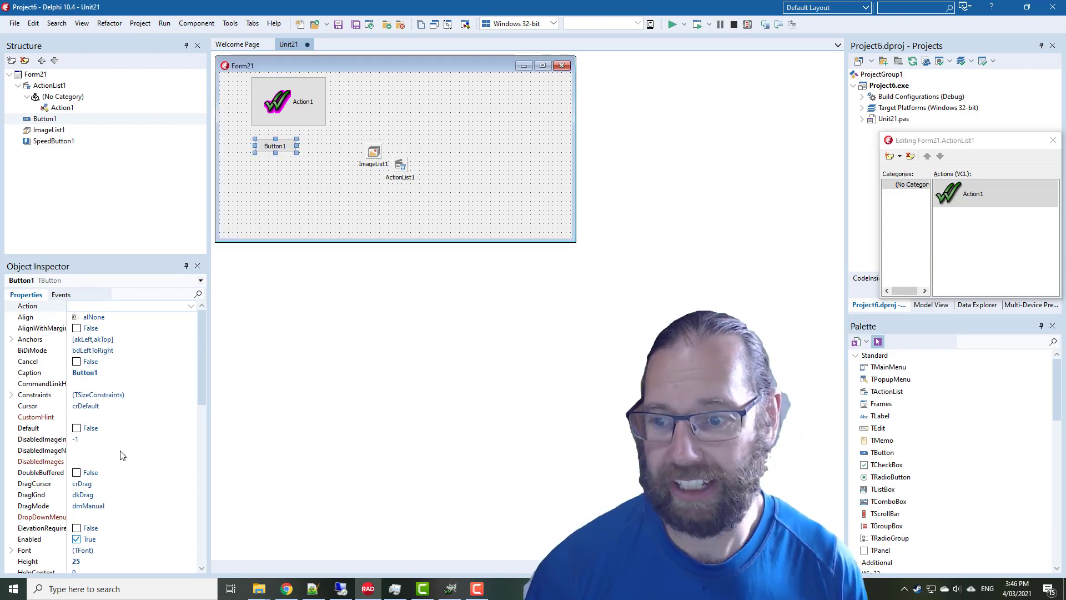
Set Button1's Images to ImageList1 and Action to Action1, then compare with SpeedButton1
scroll(down, 3)
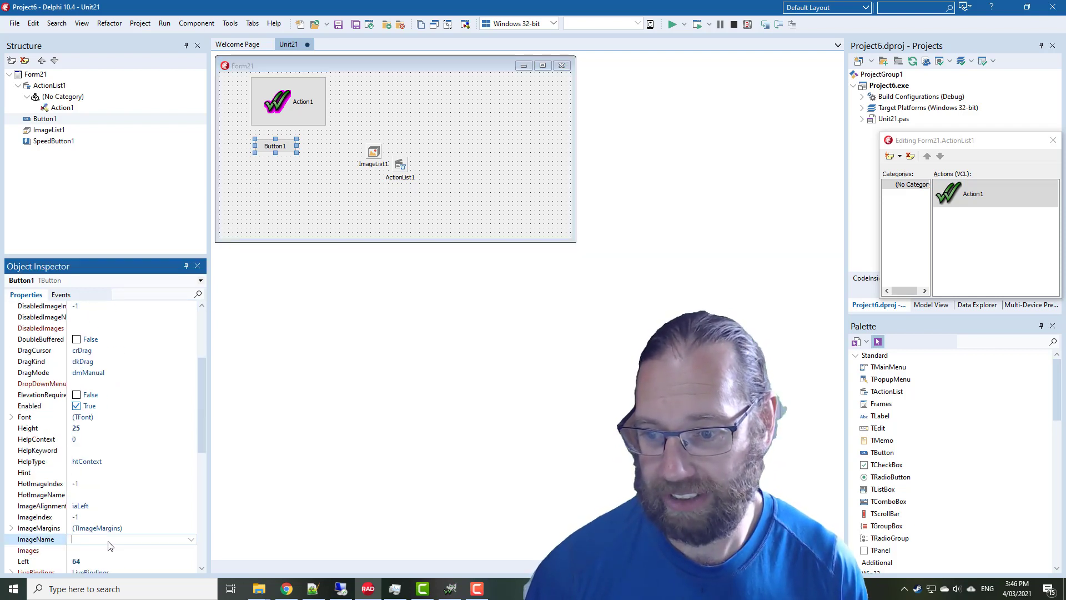
click(38, 549)
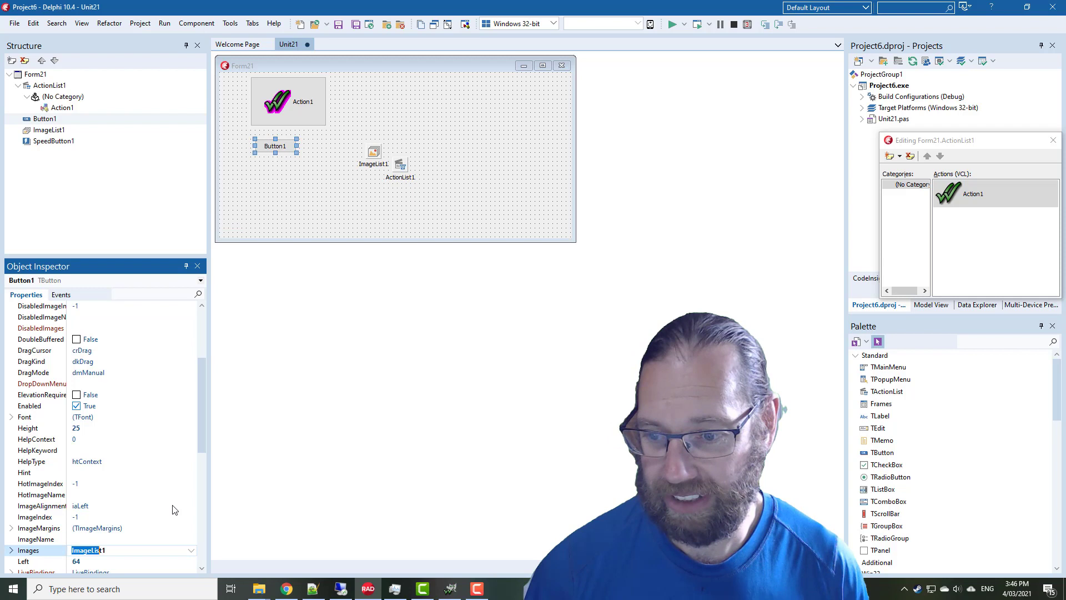
click(34, 516)
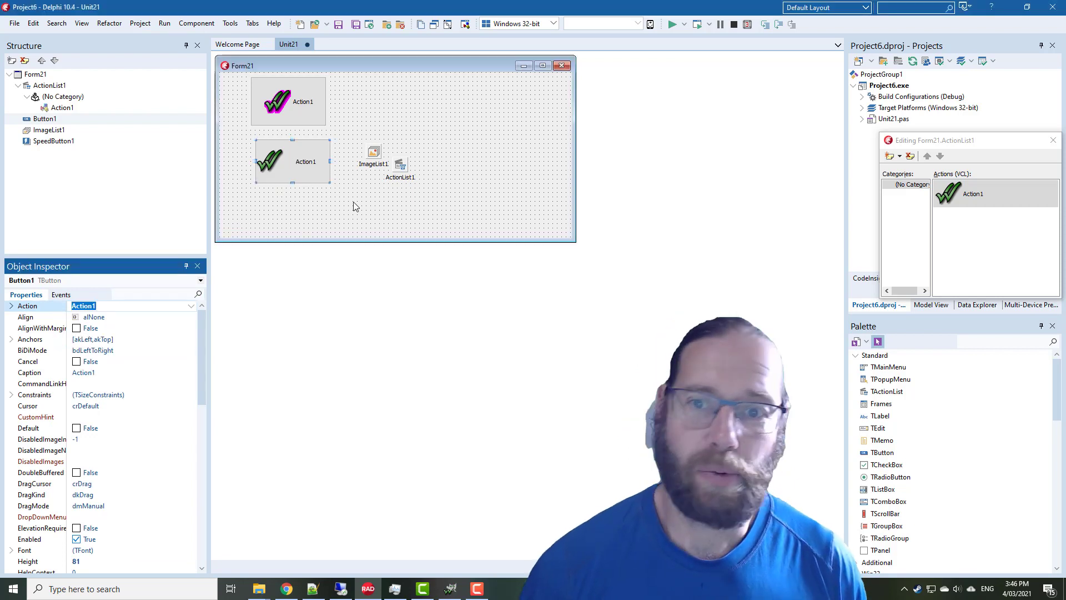
click(292, 161)
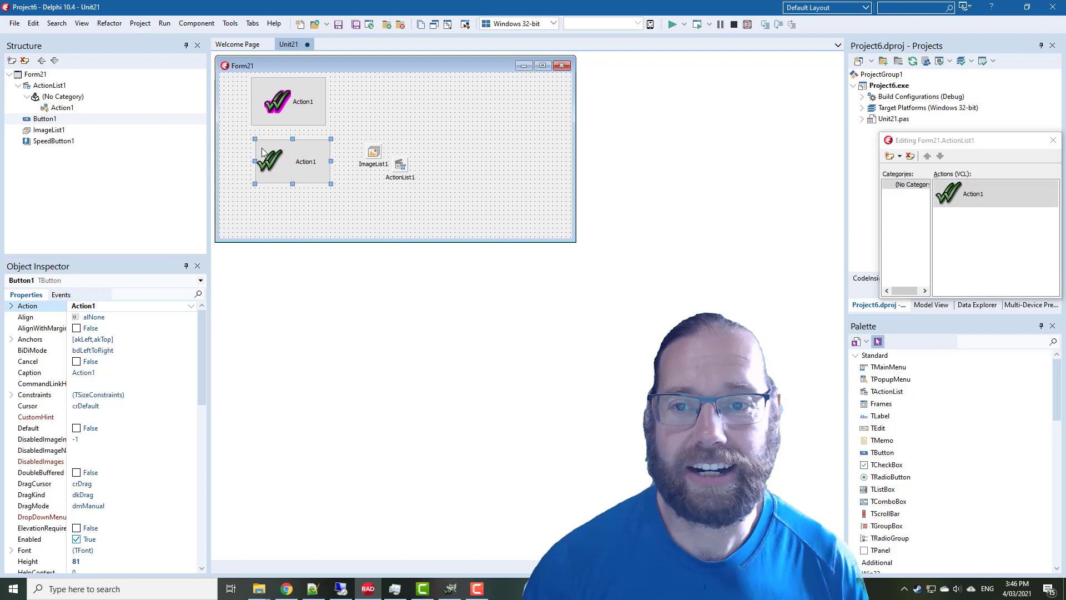
mouse_move(308, 150)
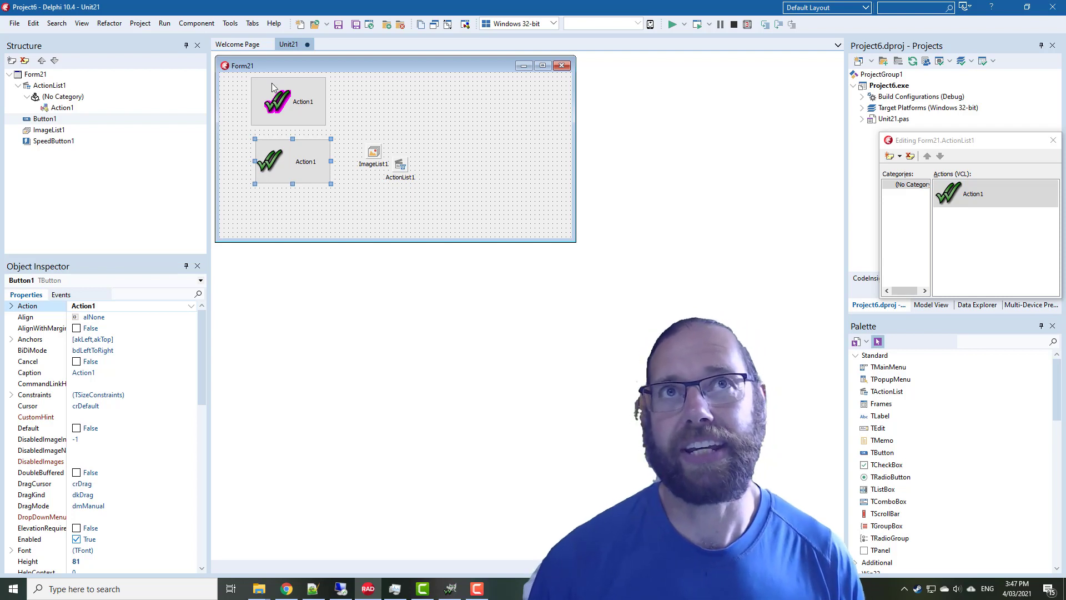
click(286, 101)
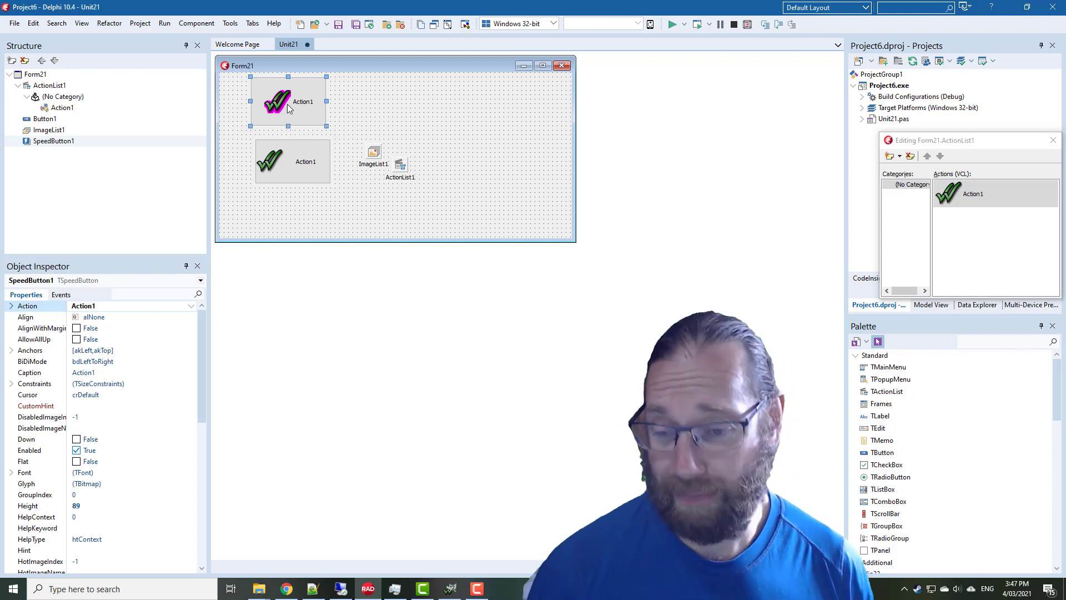
mouse_move(360, 86)
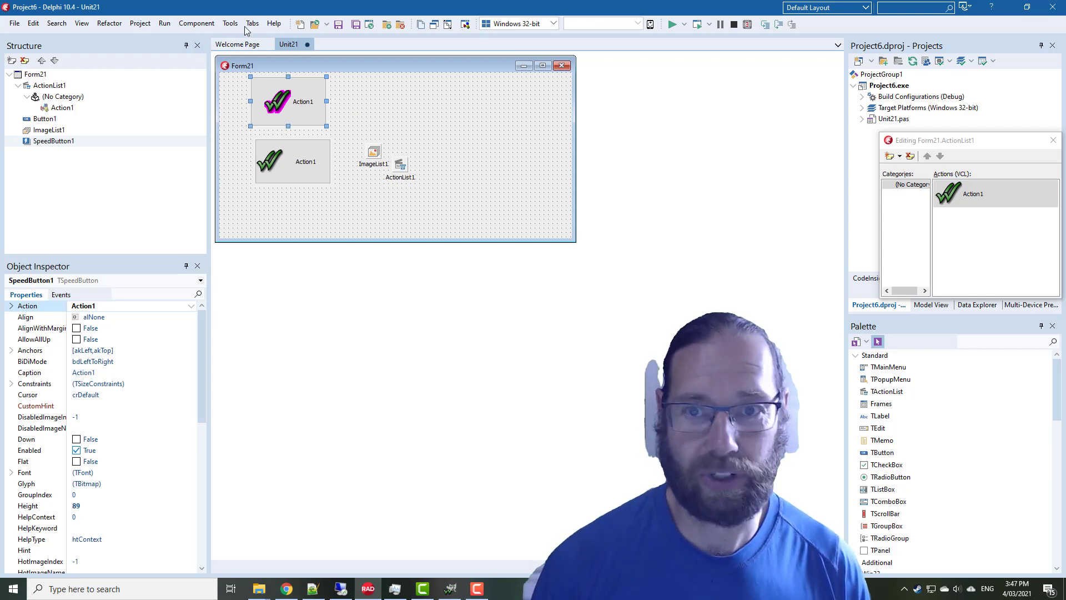
In GetIt search 'png' to confirm PNGComponents is installed, then drop a TPngSpeedButton
click(230, 23)
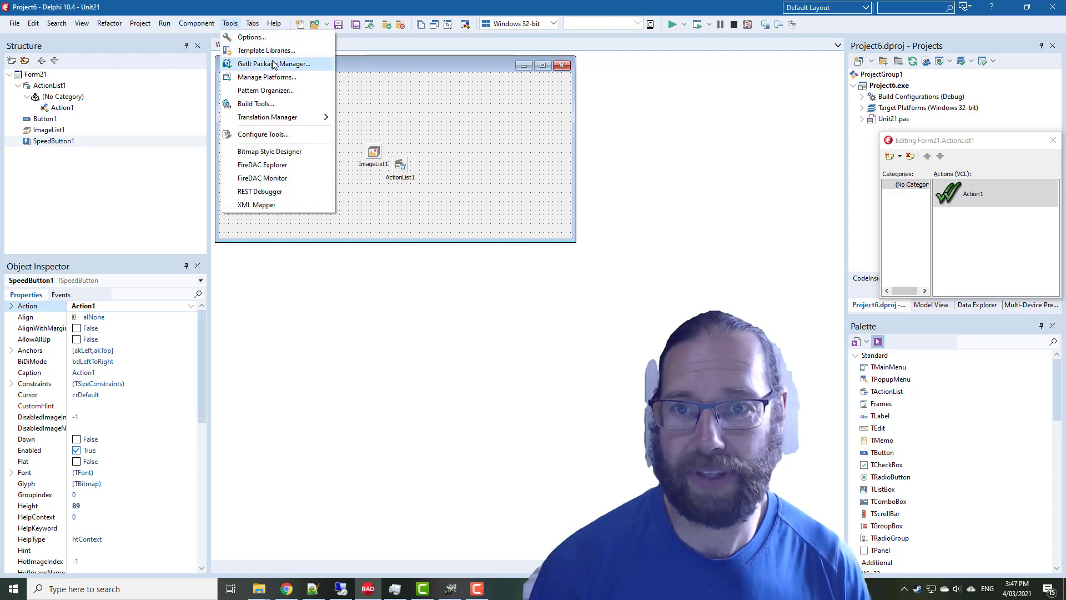
click(274, 64)
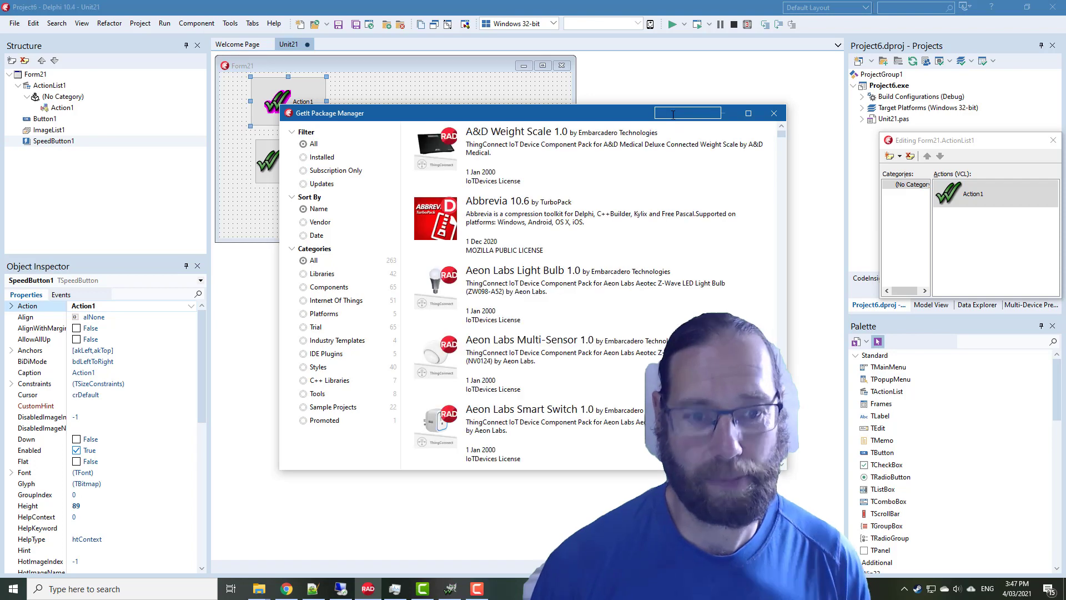
text(png)
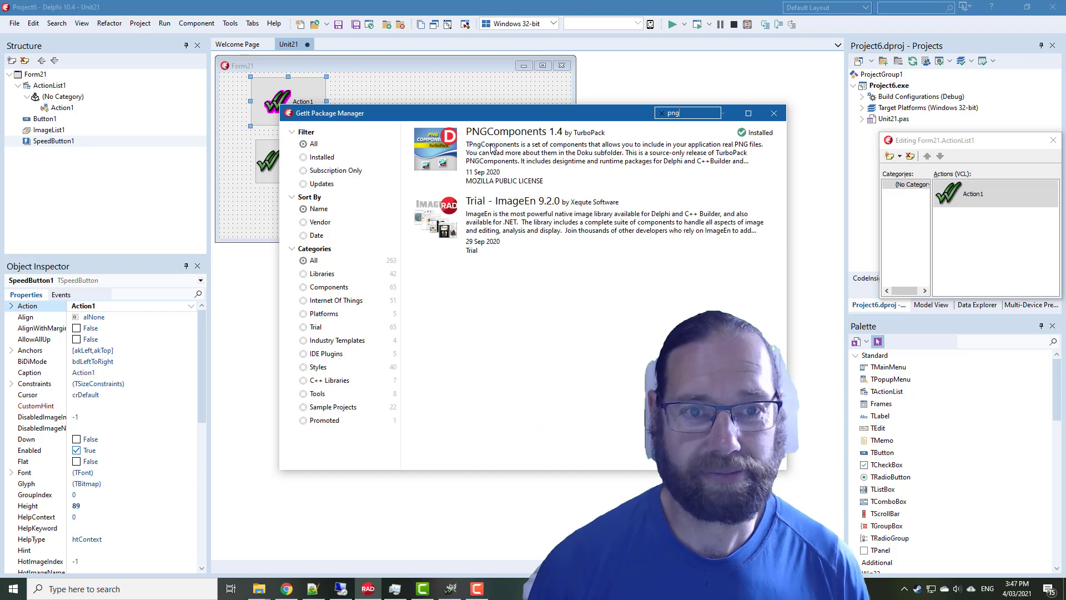
click(774, 114)
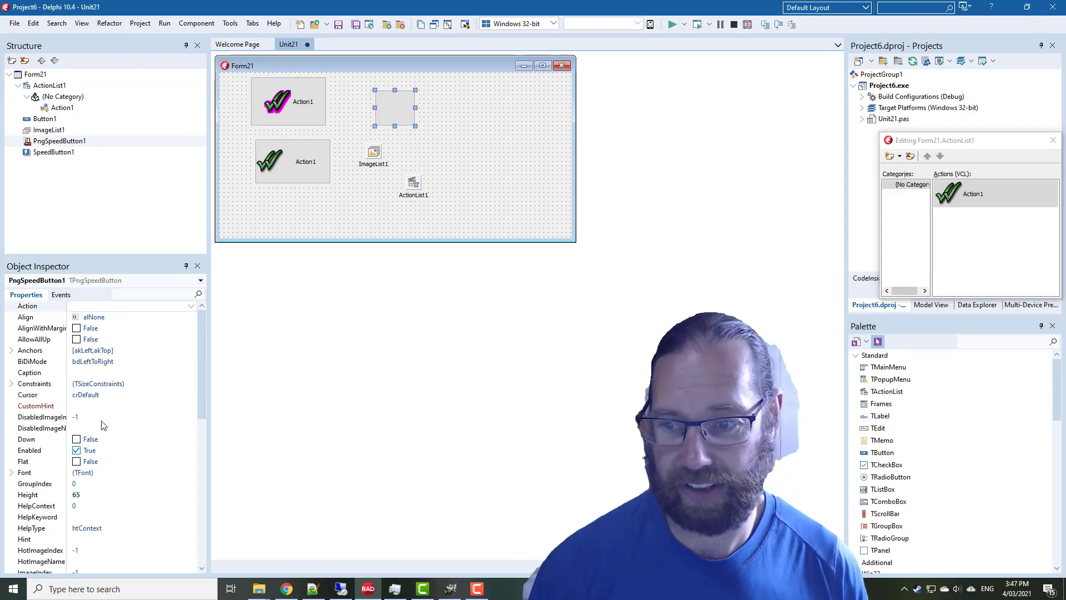
Load all_48.png from the BitBtn folder as PngSpeedButton1's PngImage
scroll(down, 3)
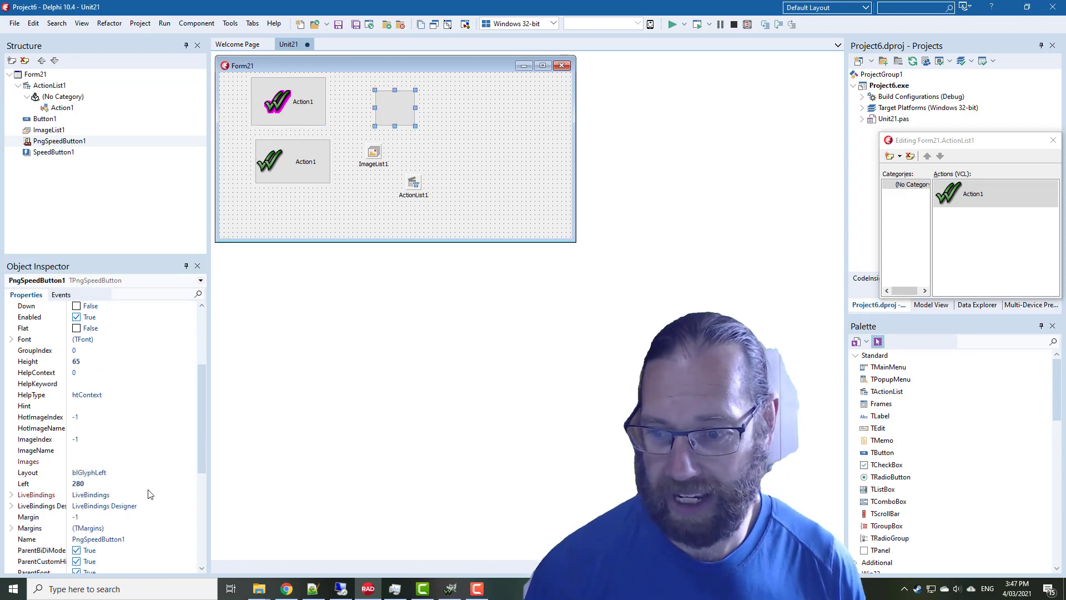
scroll(down, 3)
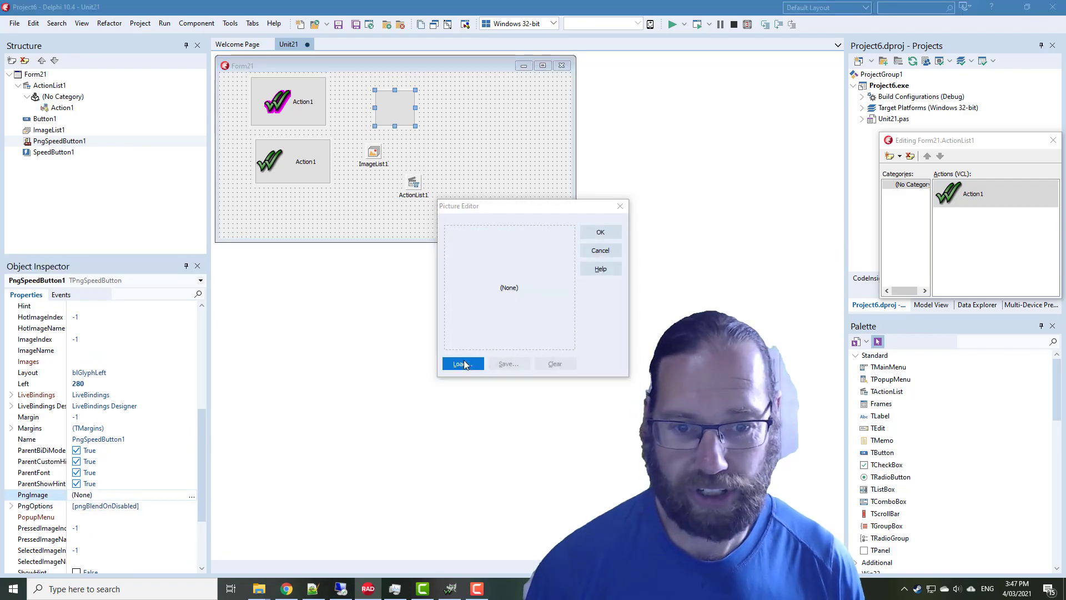
click(462, 363)
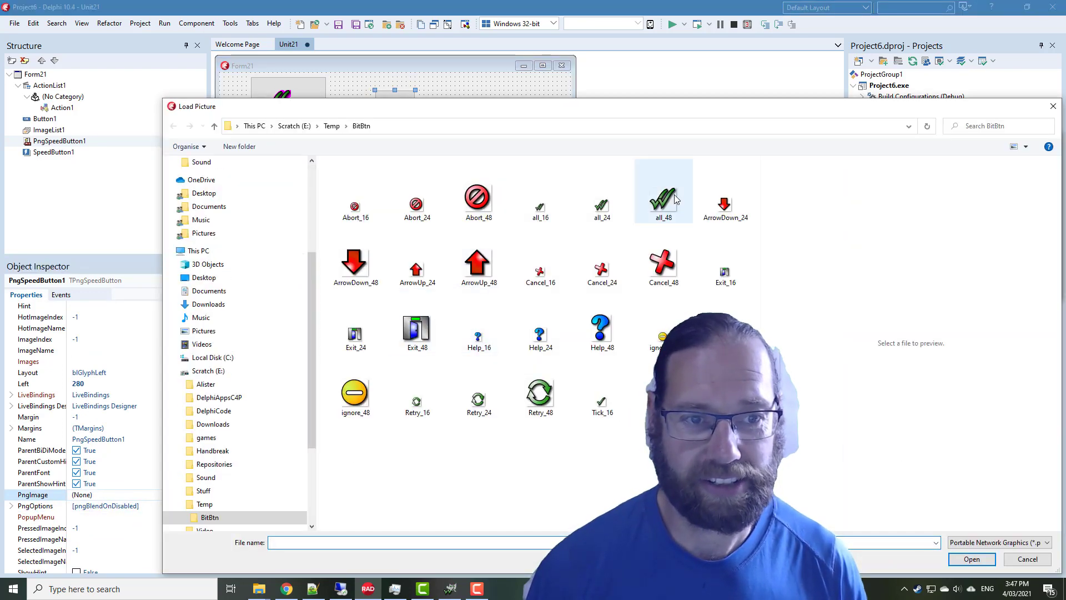
click(971, 558)
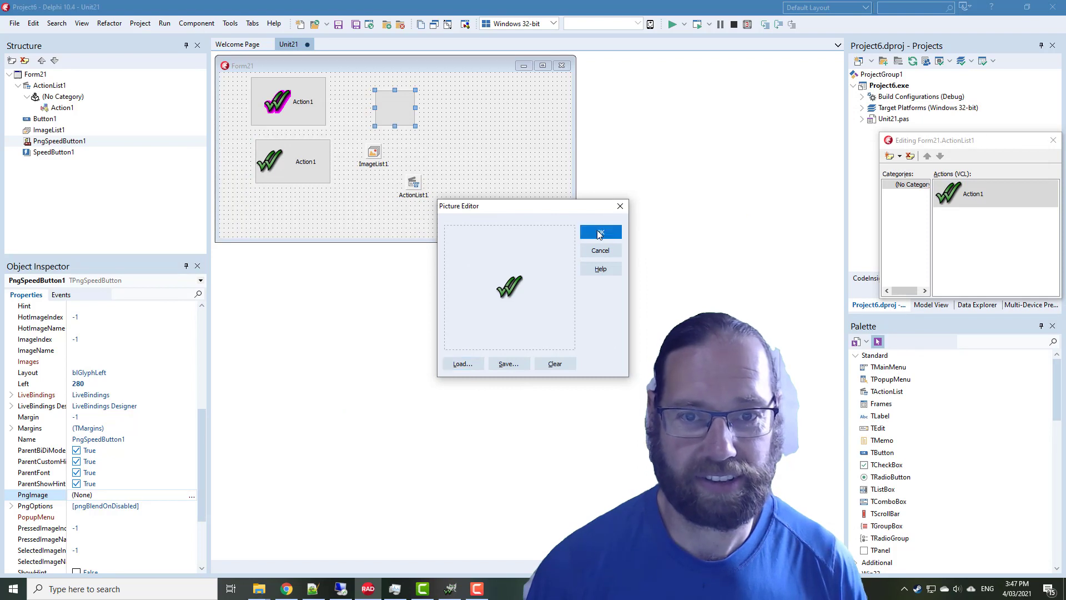
click(599, 232)
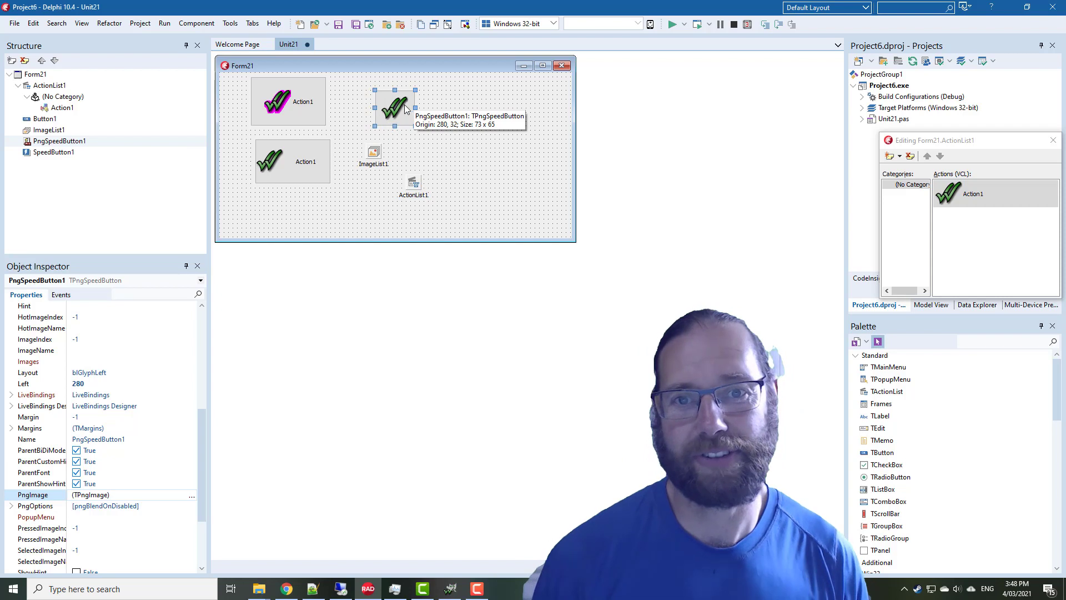
mouse_move(337, 156)
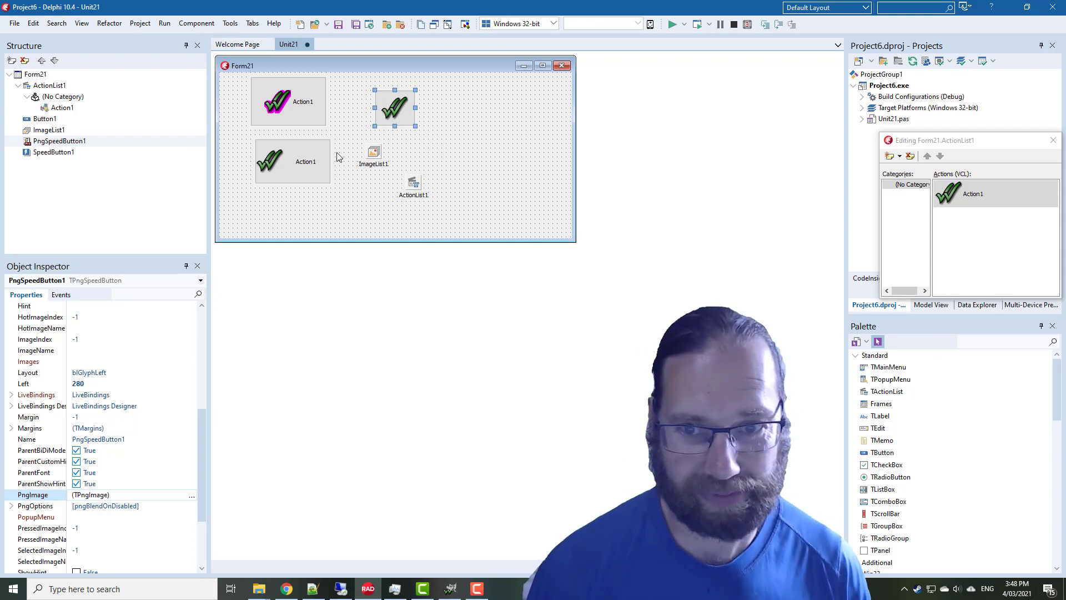
mouse_move(397, 109)
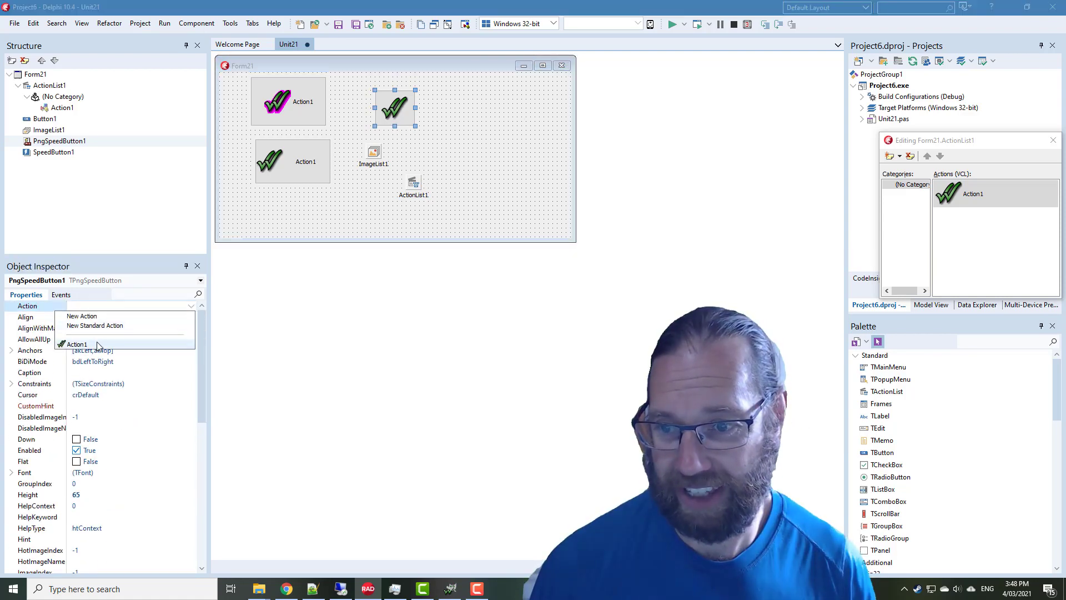
Set PngSpeedButton1's Action to Action1 and compare its smooth glyph with SpeedButton1
click(77, 343)
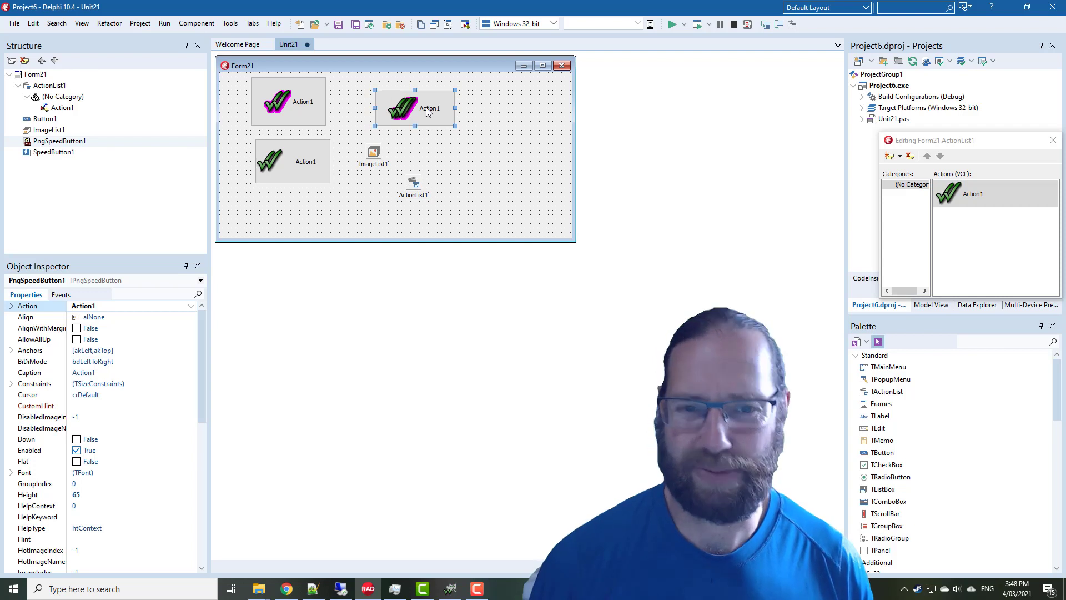
mouse_move(414, 109)
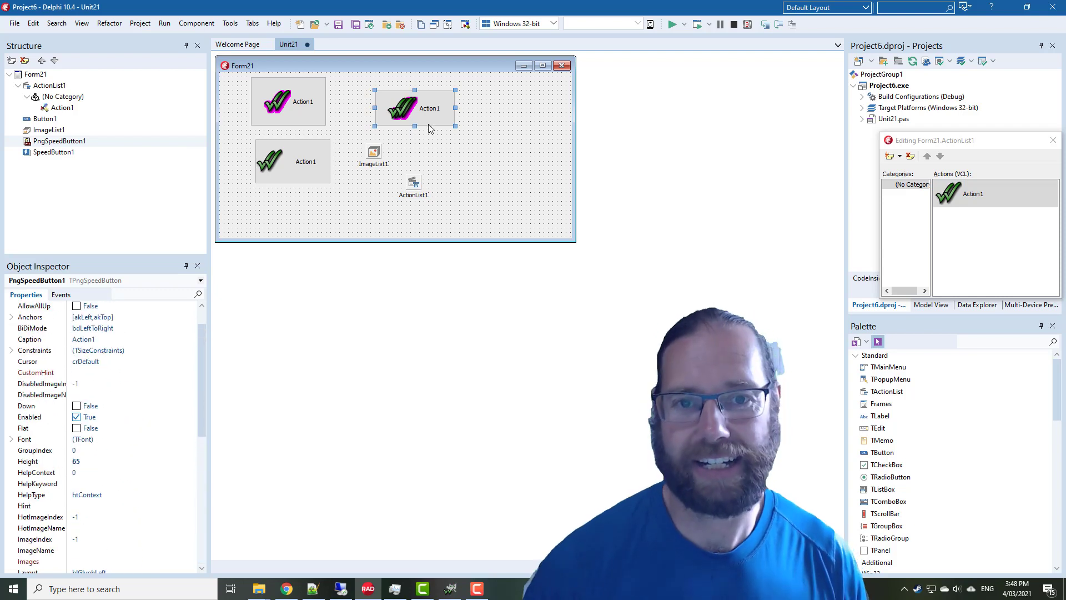
mouse_move(428, 119)
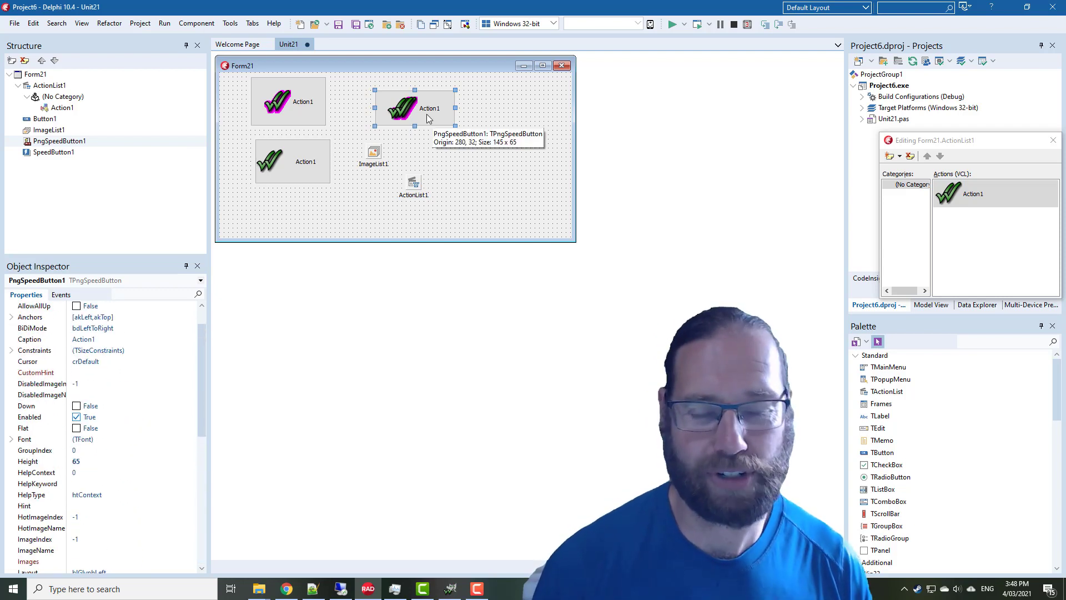
mouse_move(426, 115)
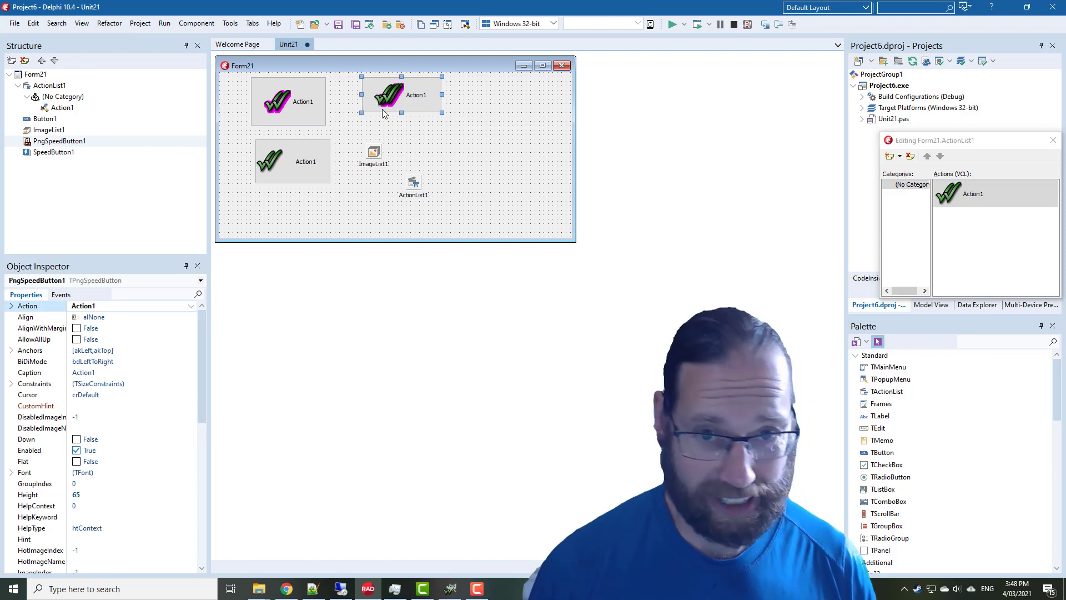
mouse_move(291, 157)
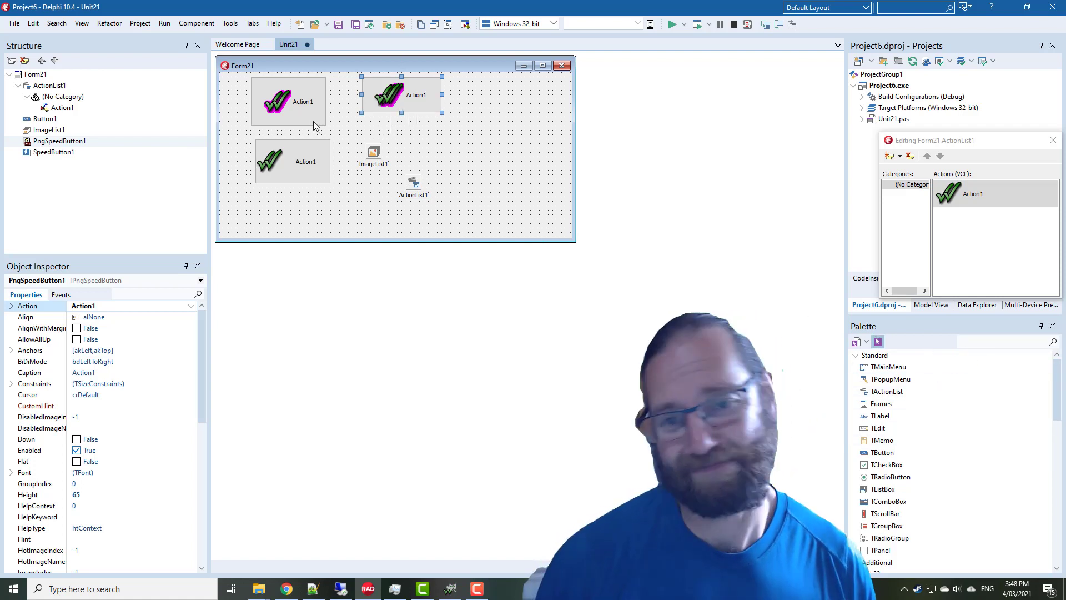
click(286, 101)
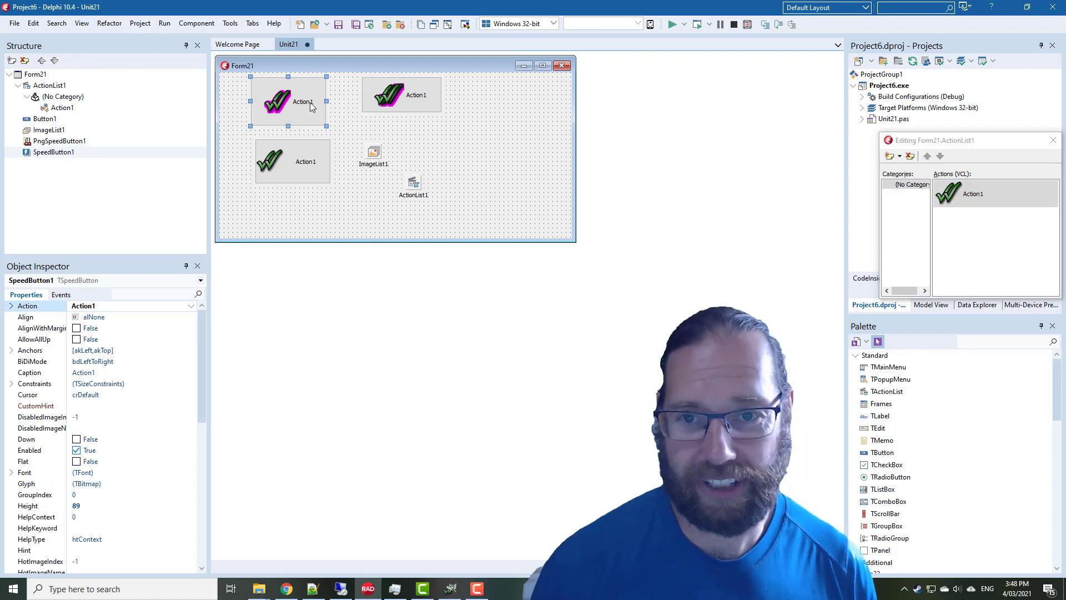
mouse_move(304, 115)
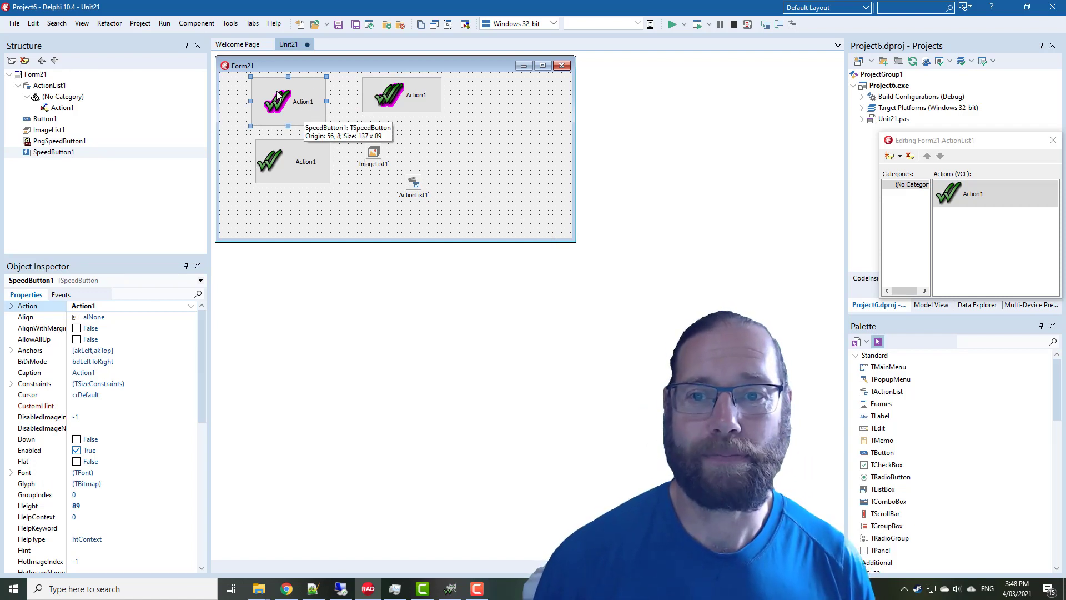
click(387, 95)
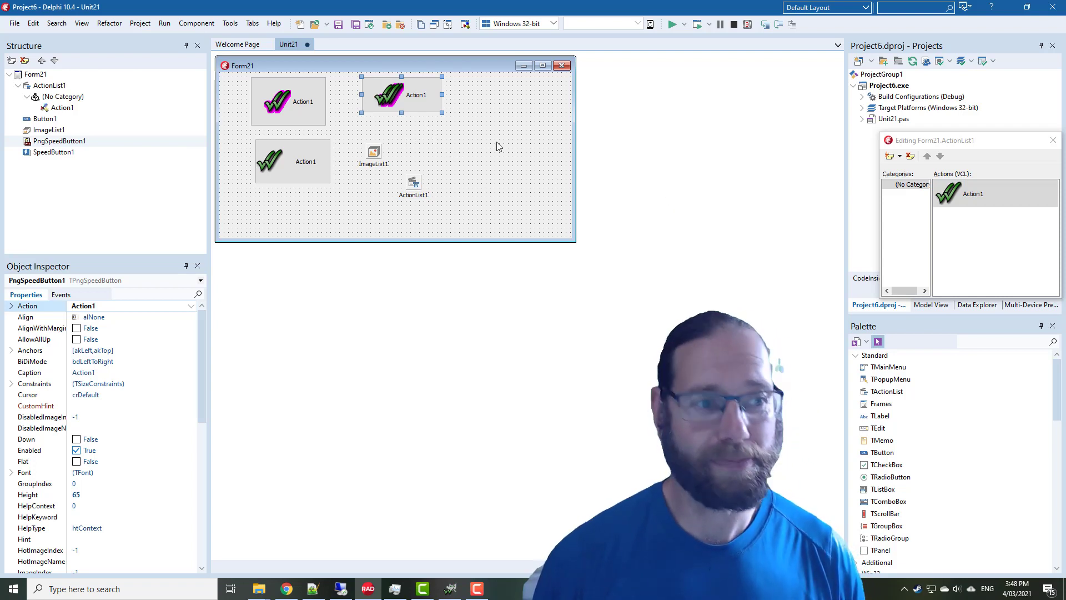
click(252, 22)
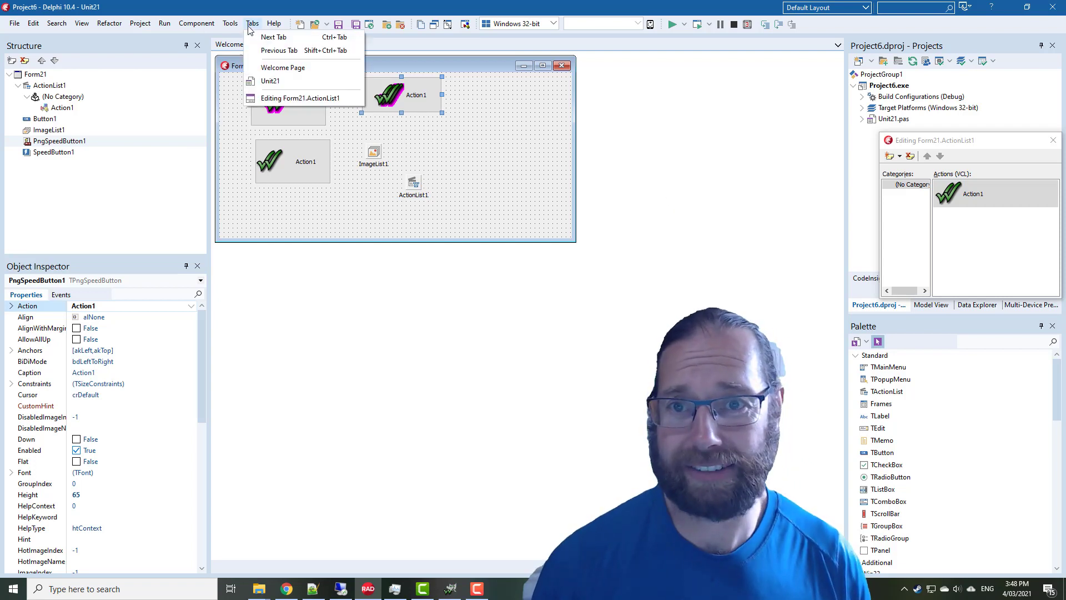
click(229, 24)
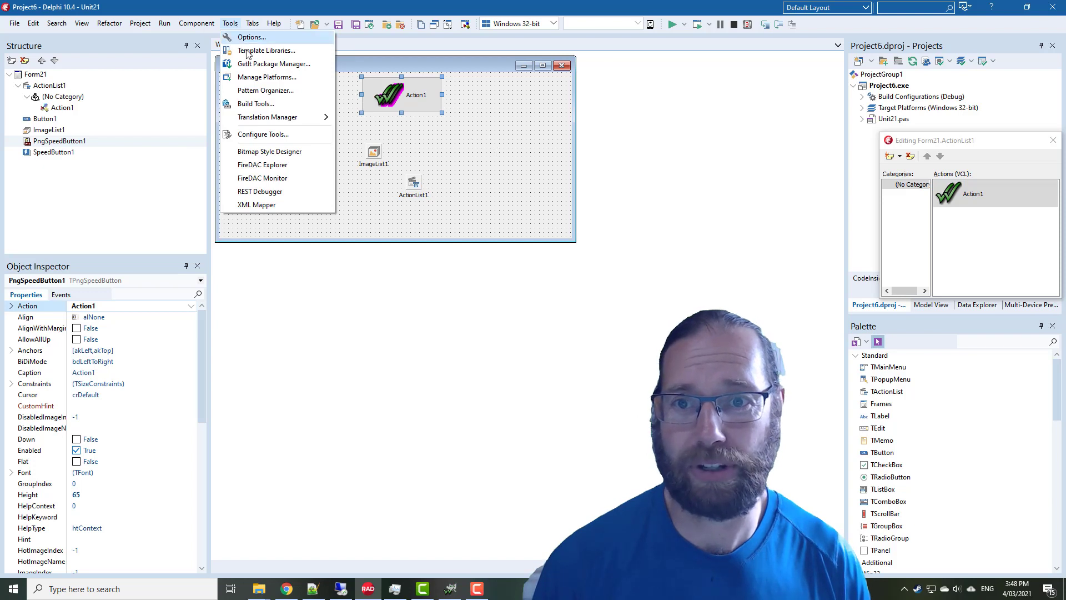
click(274, 63)
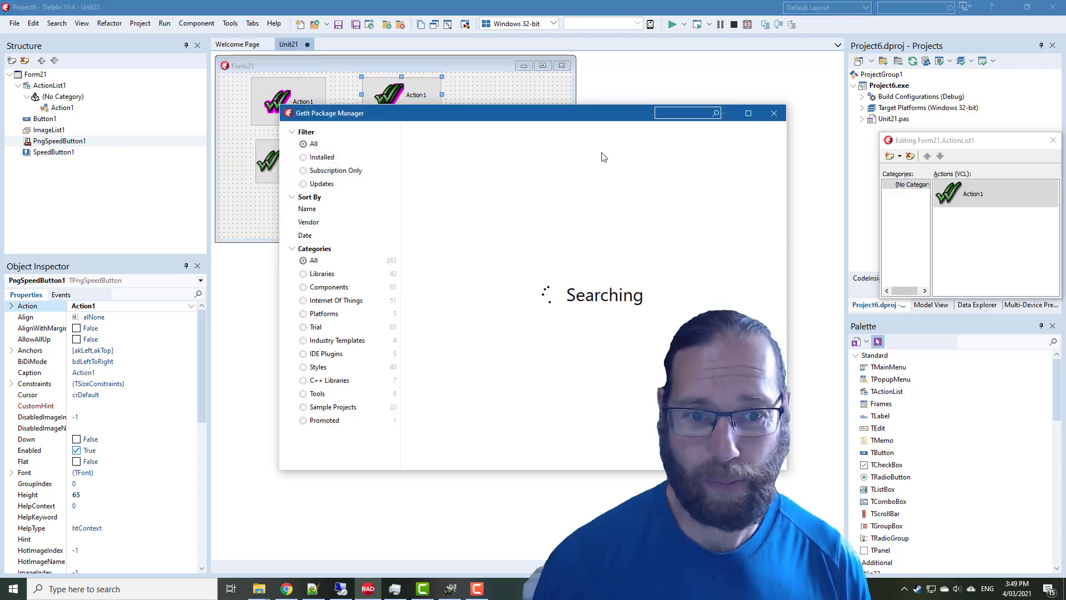
mouse_move(657, 298)
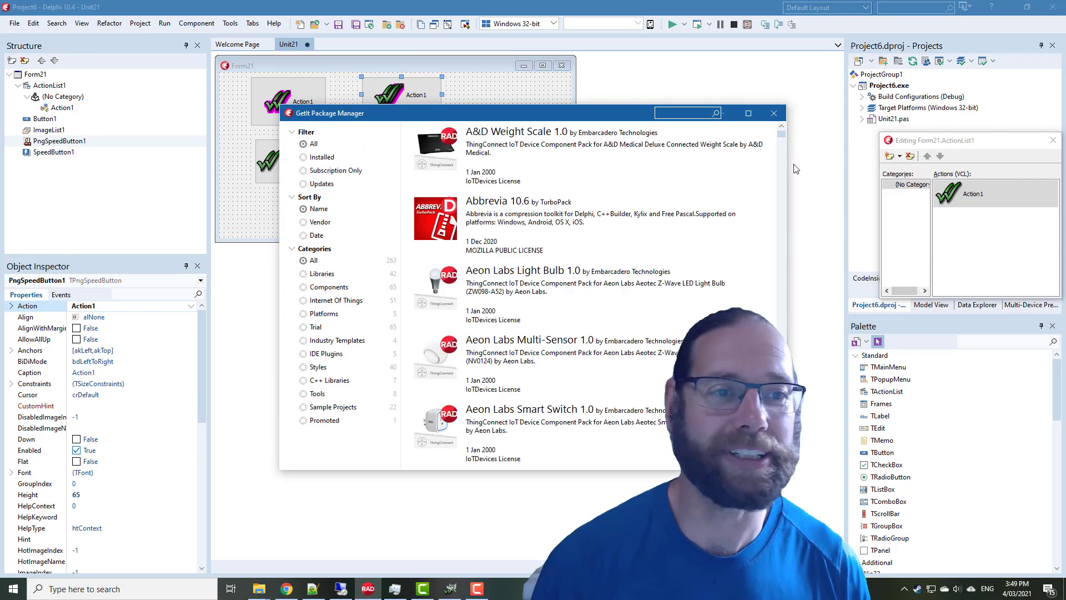
click(772, 114)
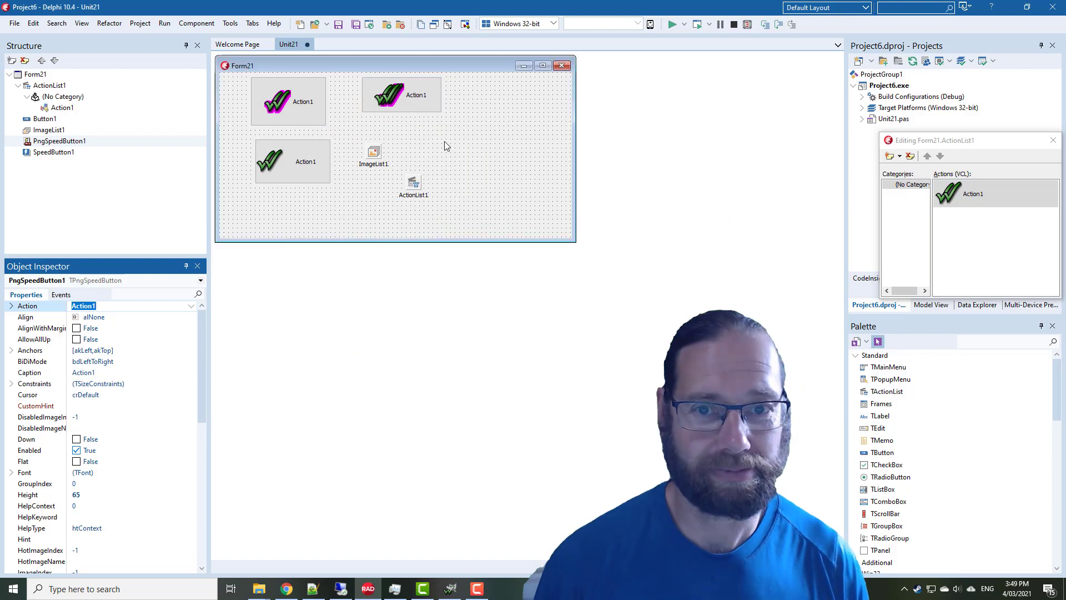